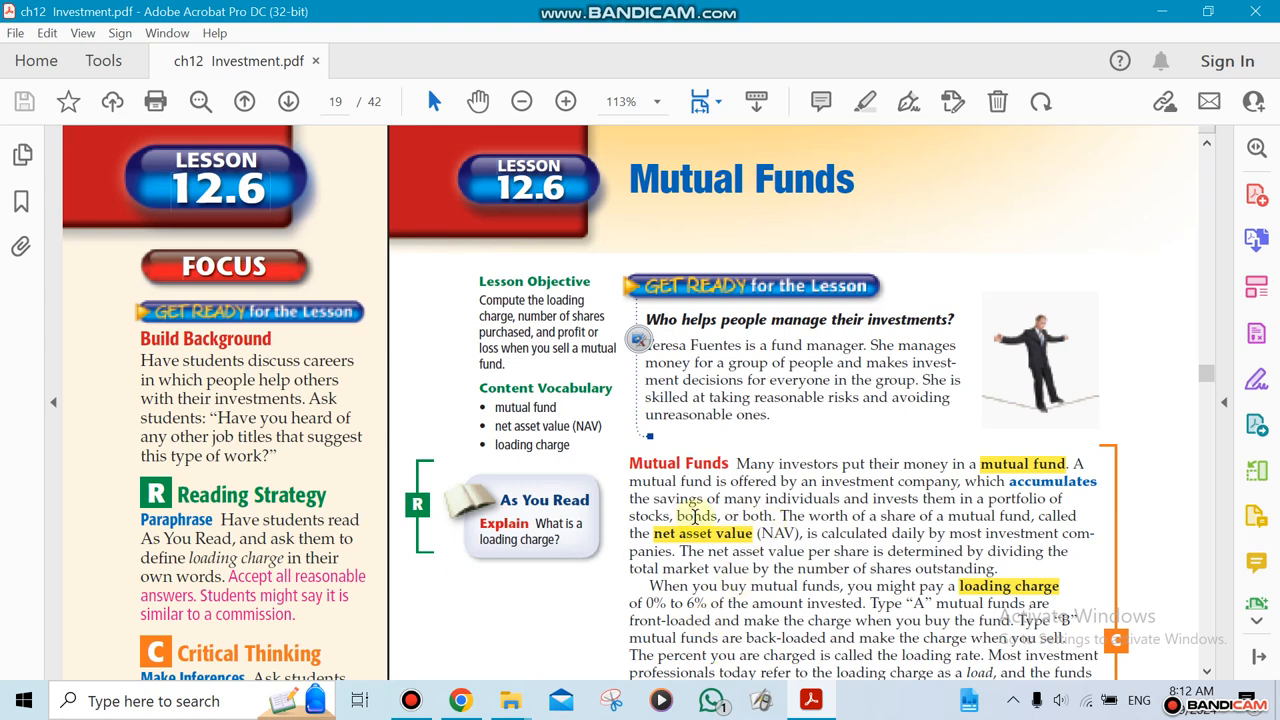
scroll(down, 3)
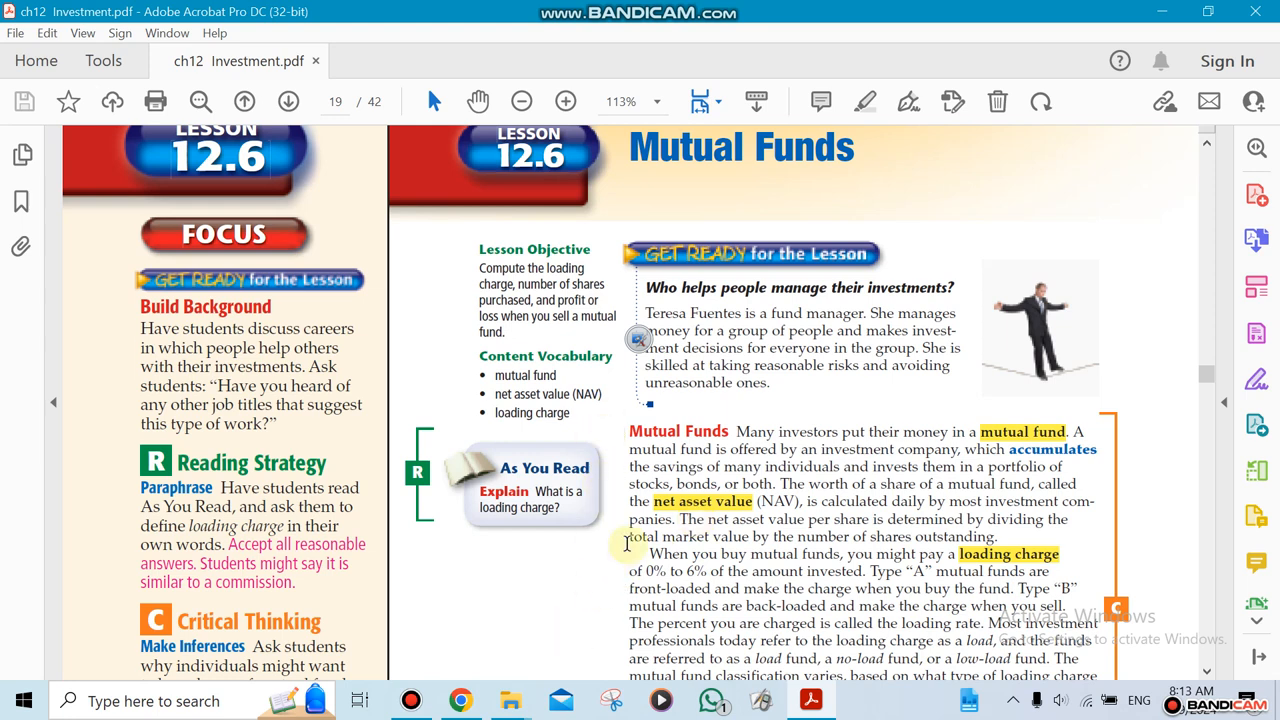
scroll(down, 3)
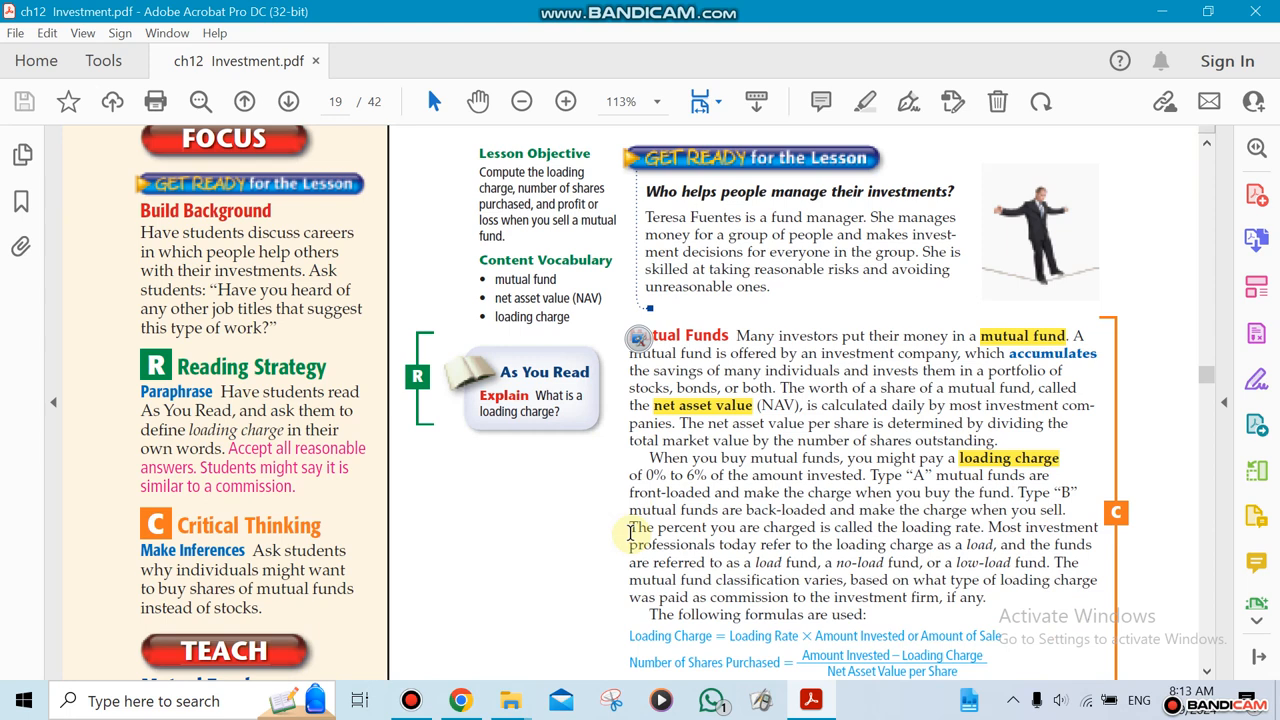
scroll(down, 3)
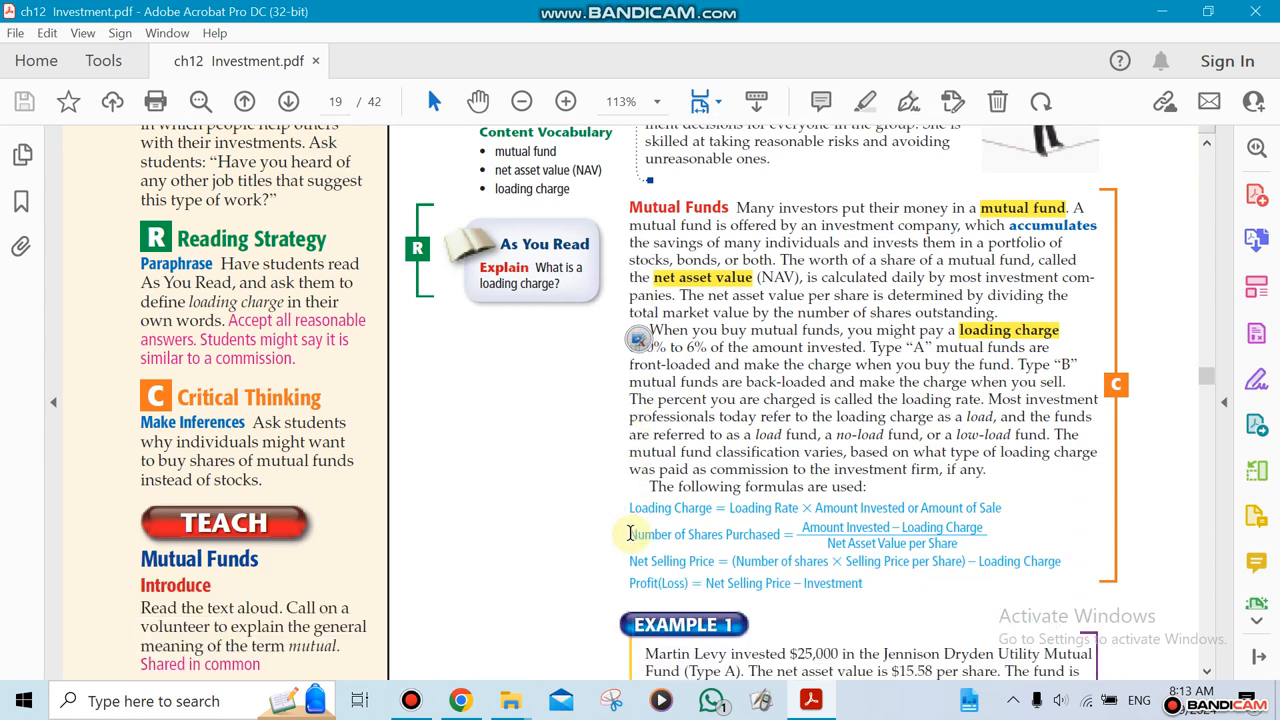
scroll(down, 3)
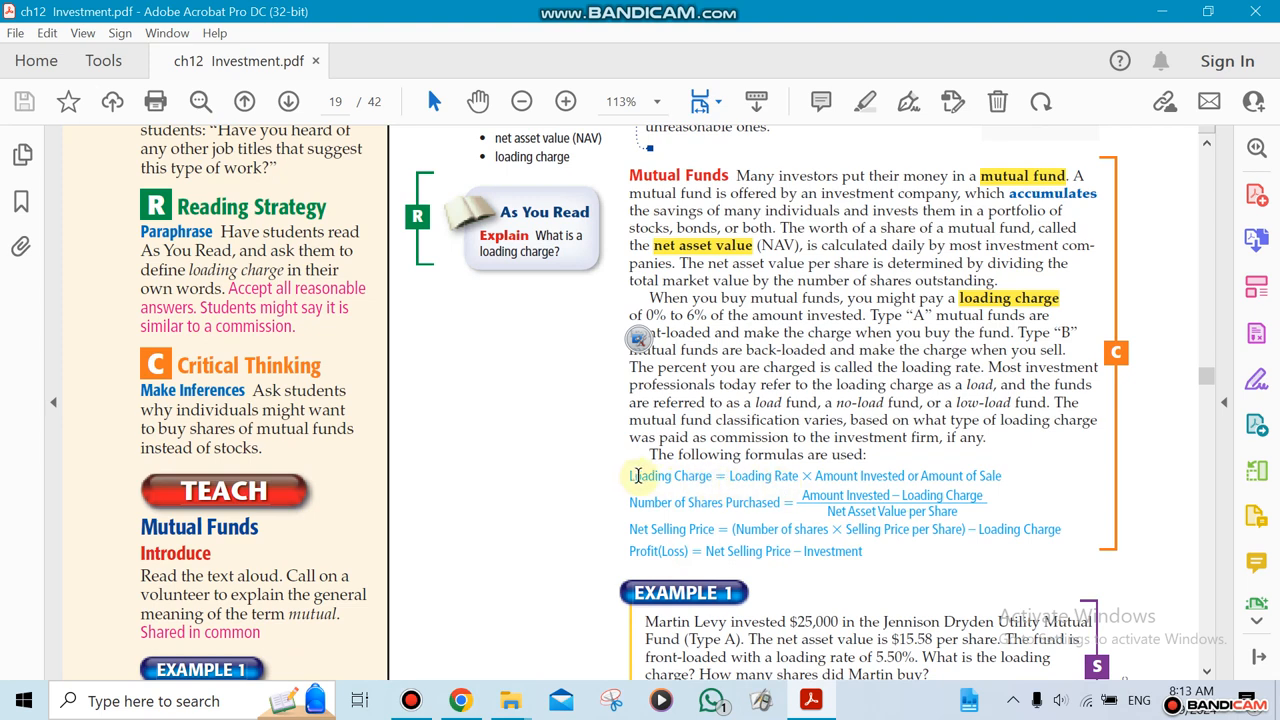
mouse_move(540, 585)
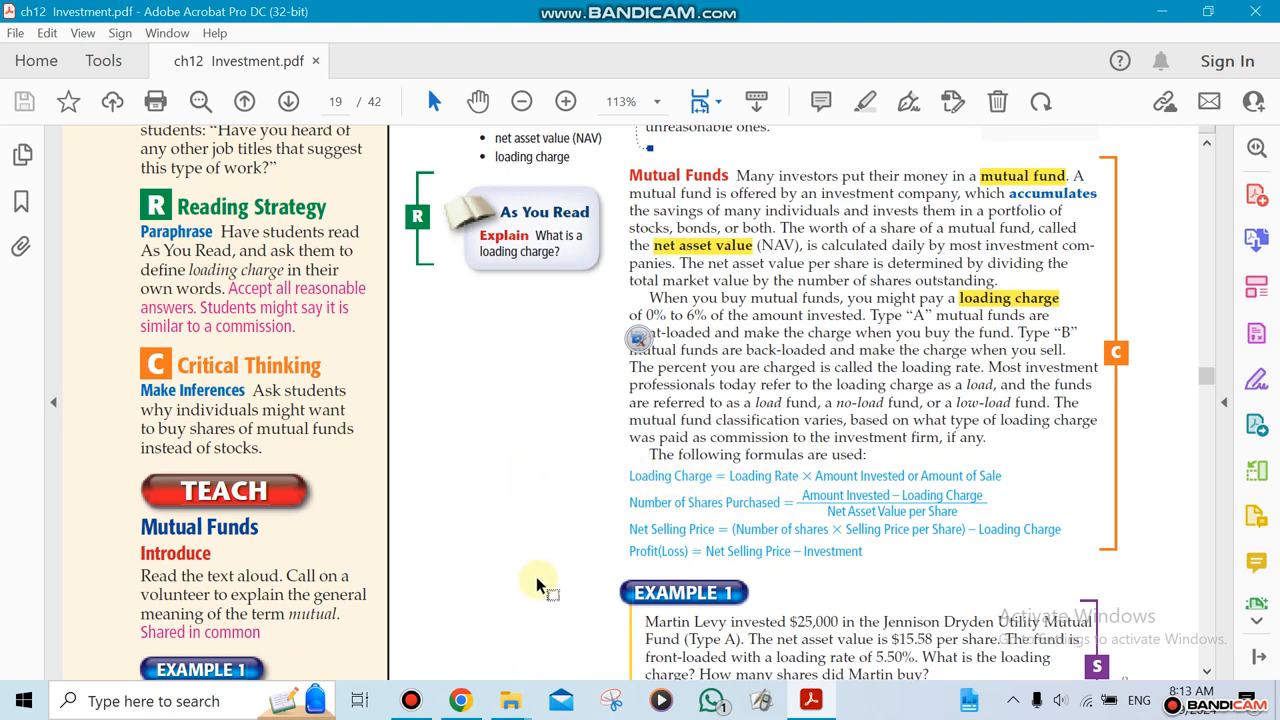
mouse_move(840, 537)
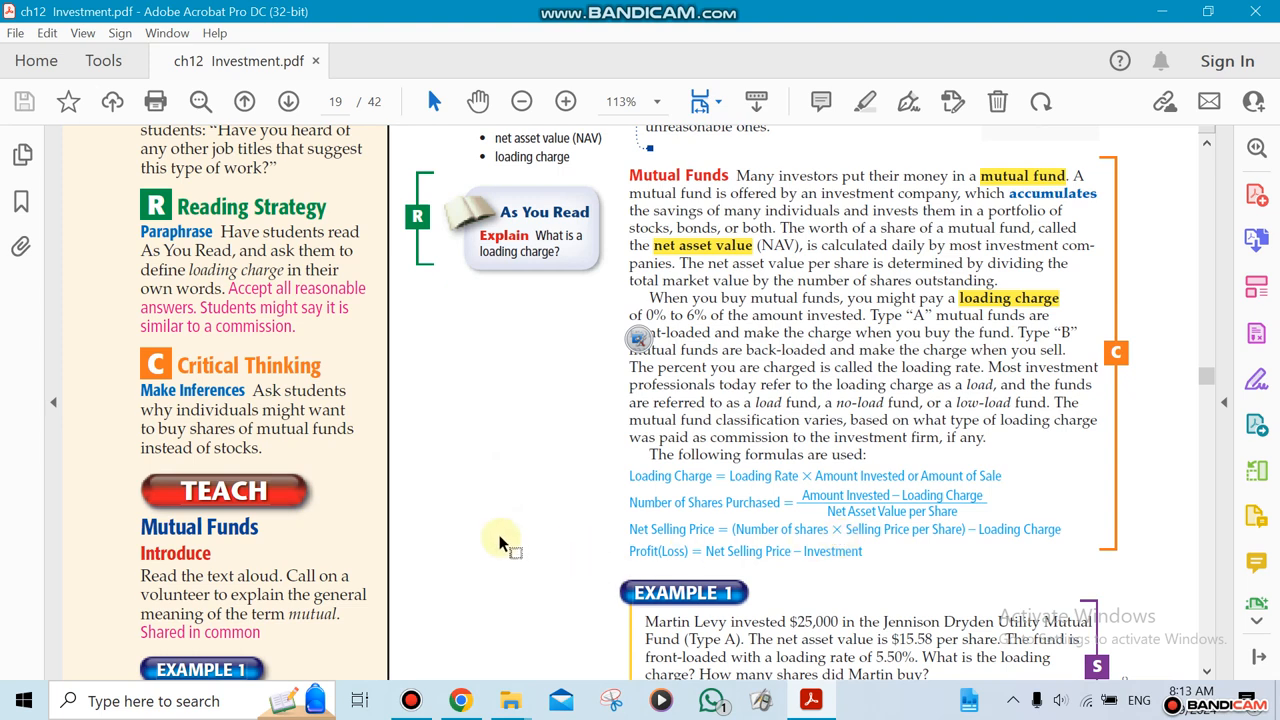
scroll(down, 3)
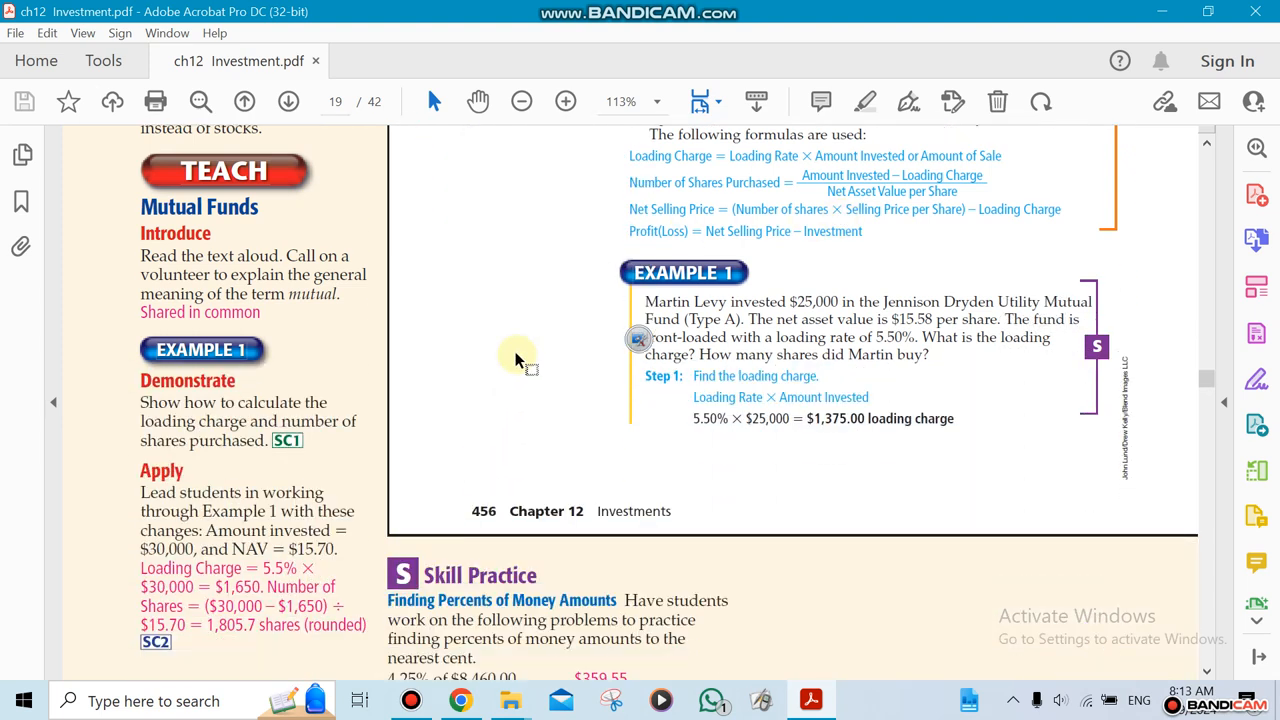
scroll(down, 3)
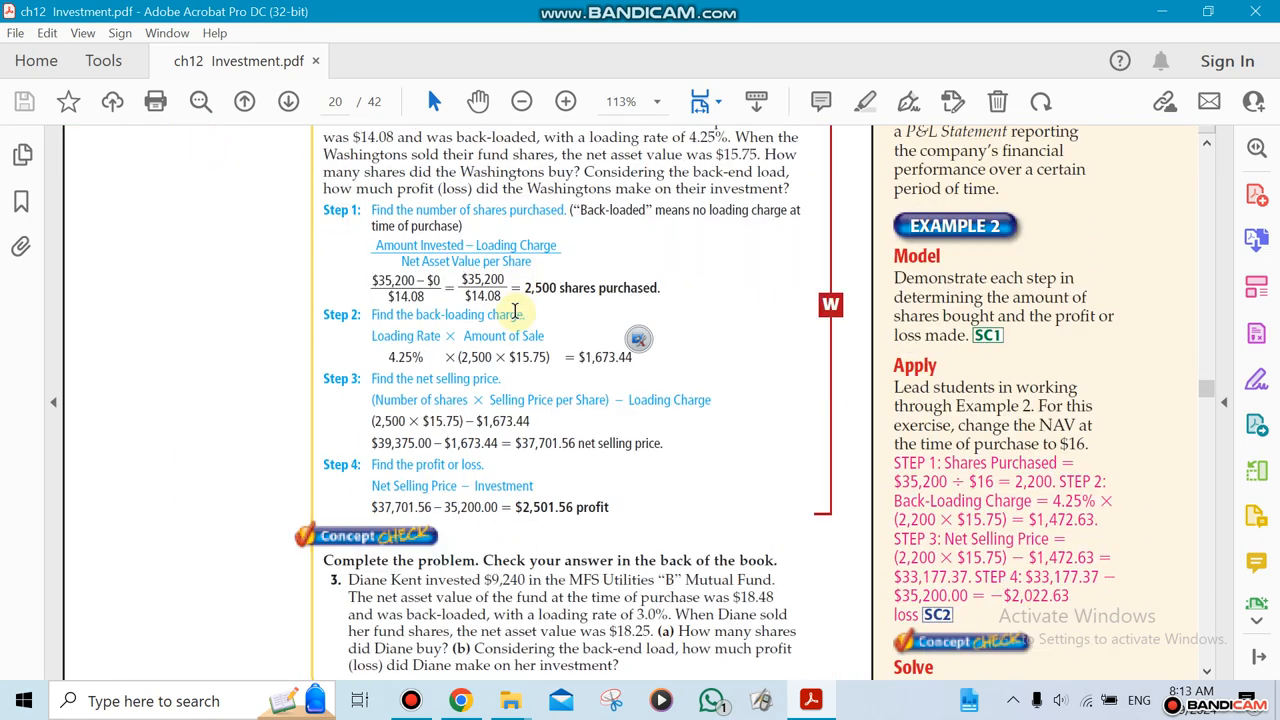
scroll(down, 3)
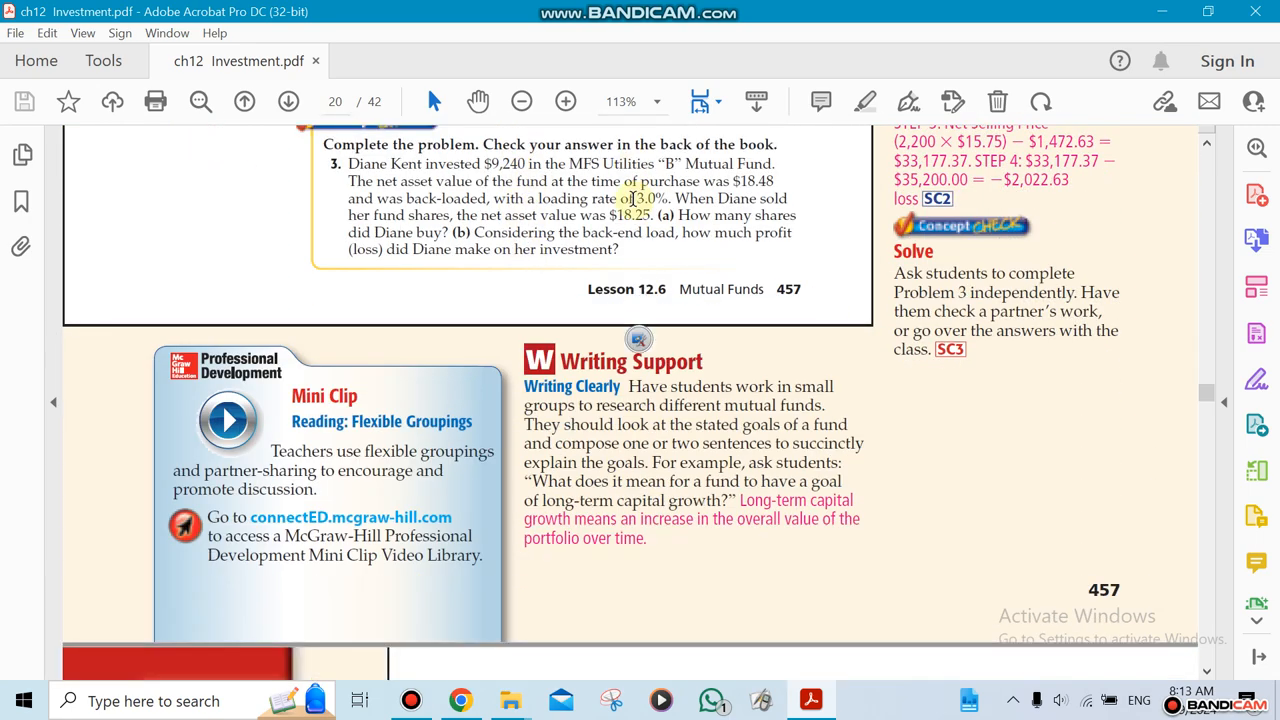
scroll(down, 3)
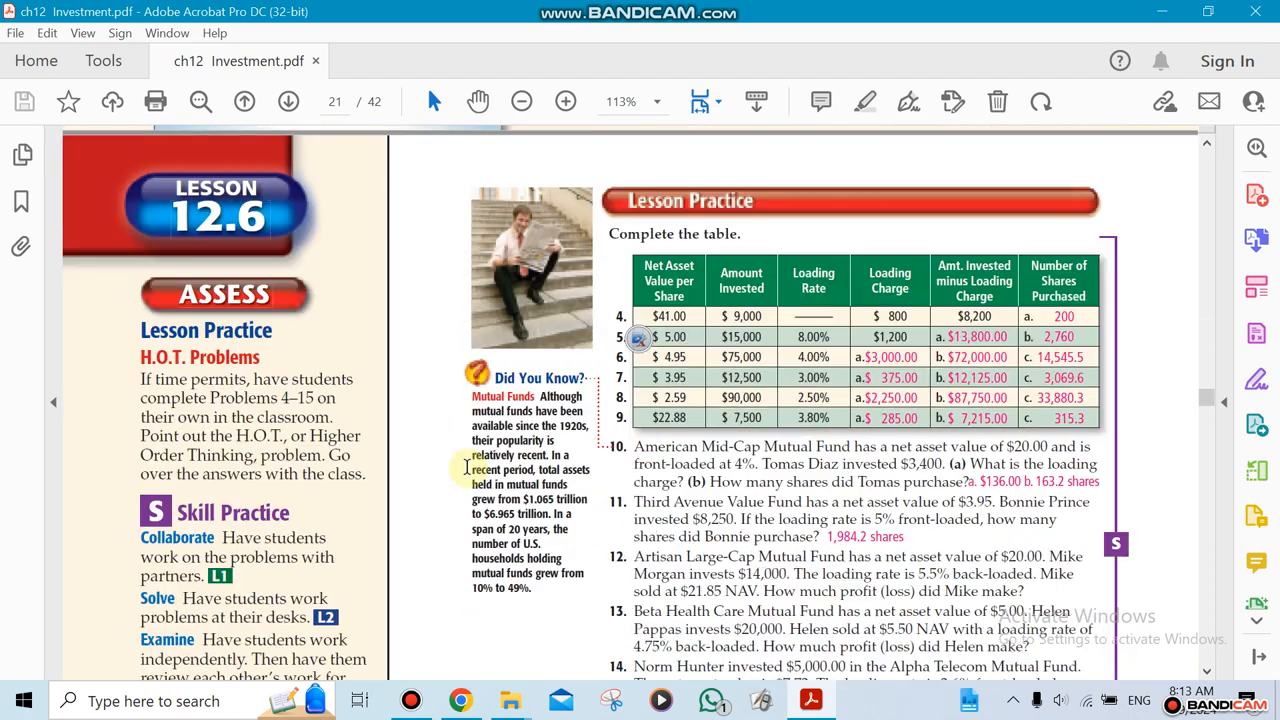
scroll(down, 3)
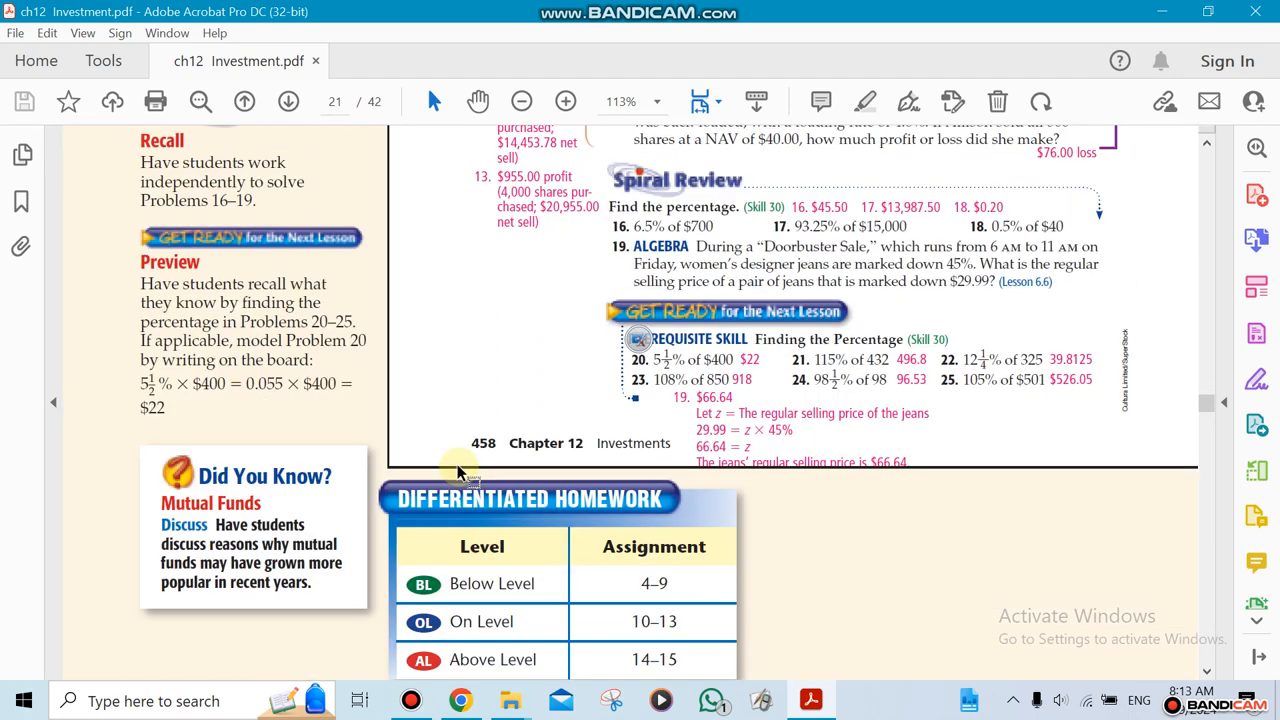
scroll(down, 3)
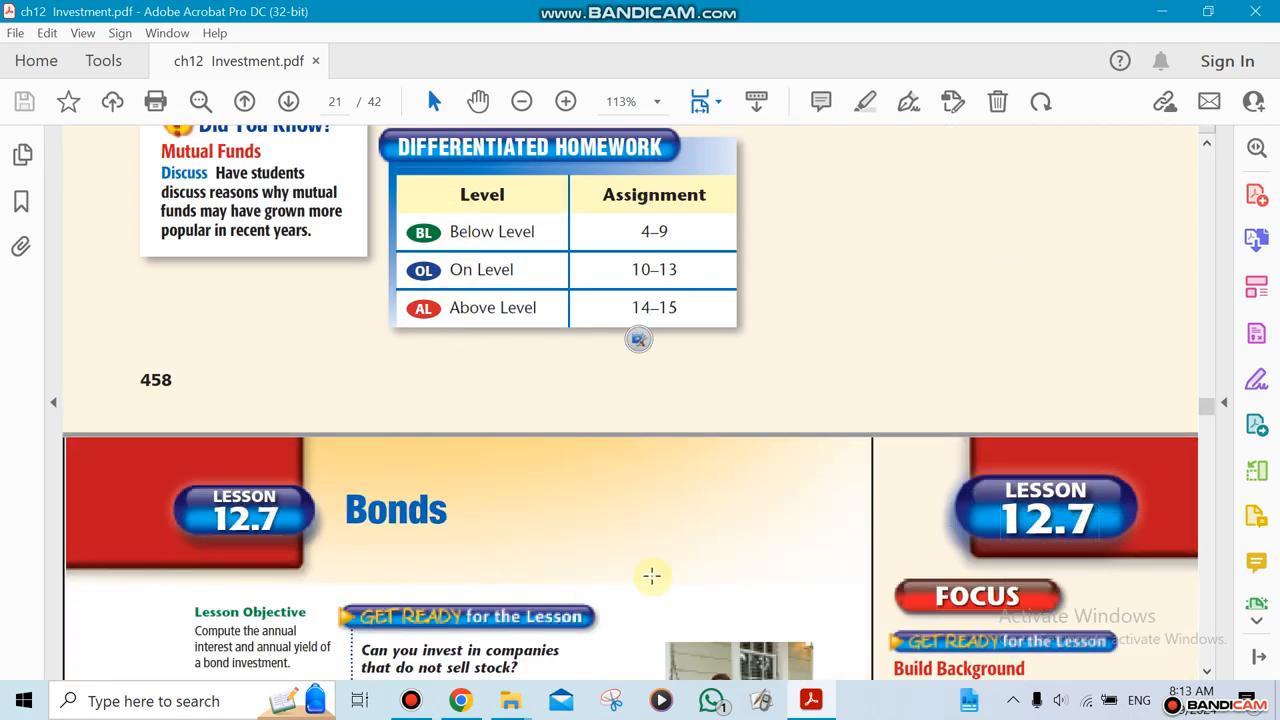
scroll(down, 3)
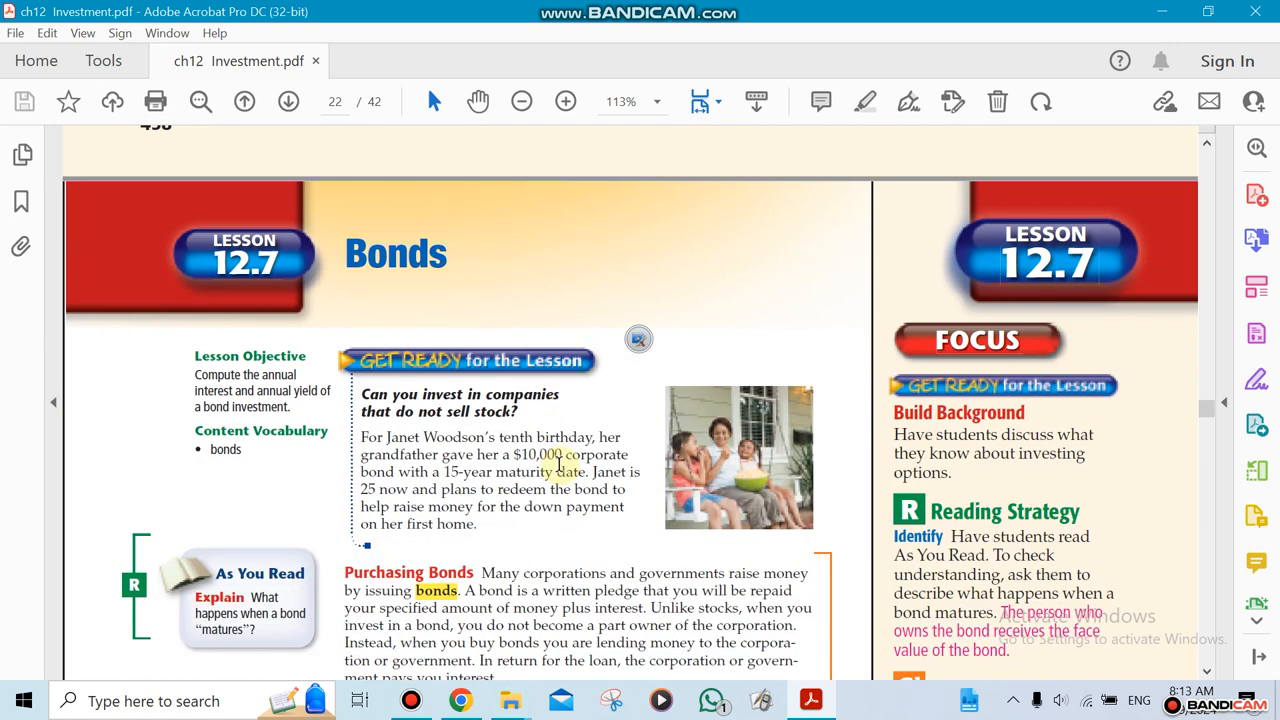
scroll(down, 3)
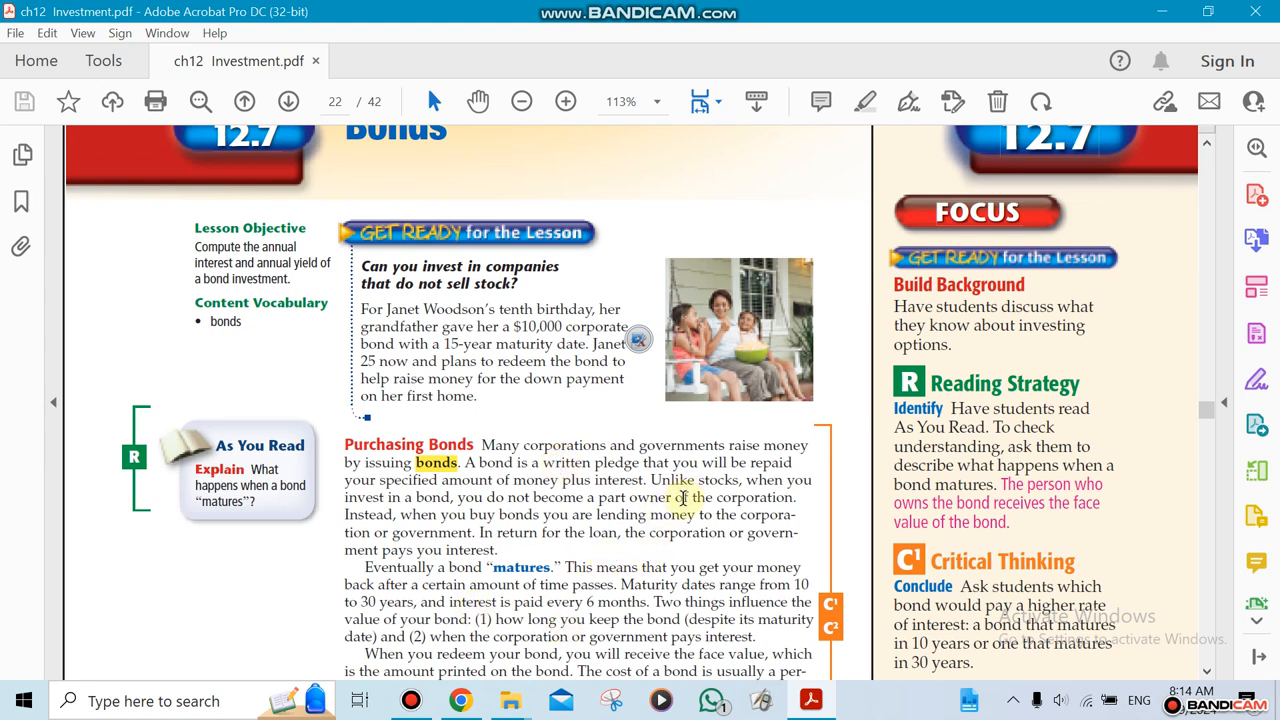
scroll(down, 3)
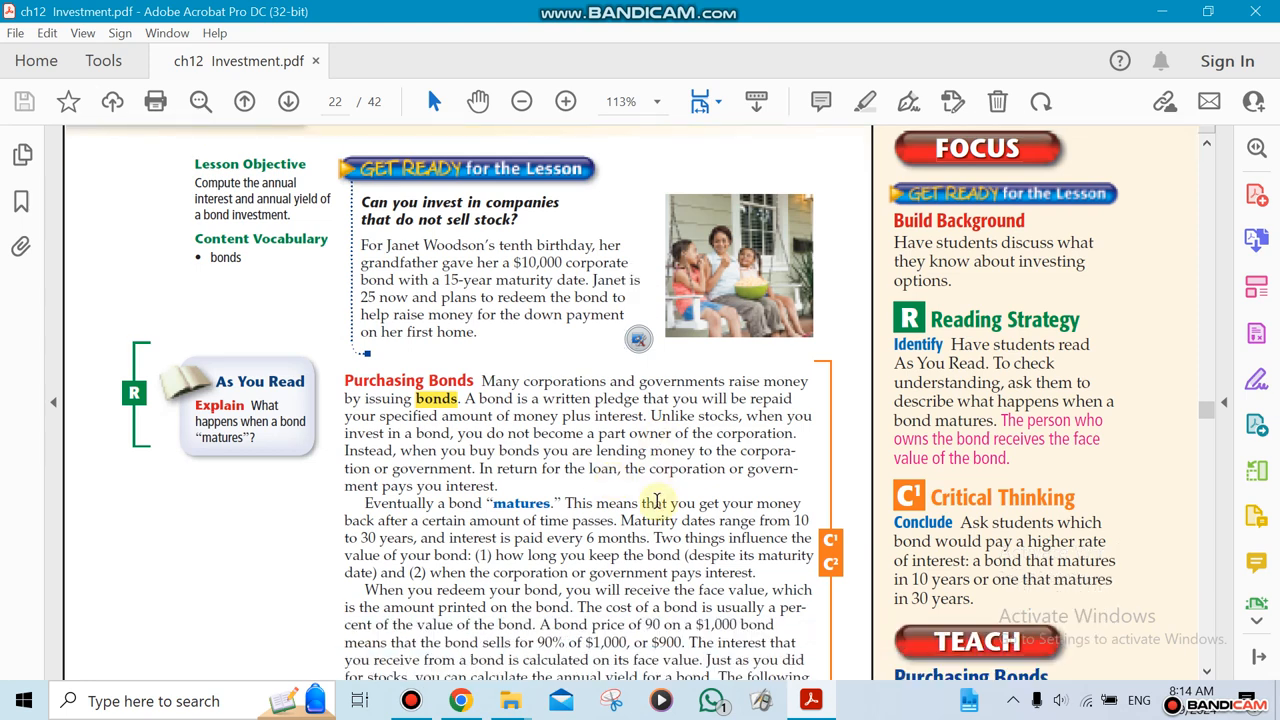
scroll(down, 3)
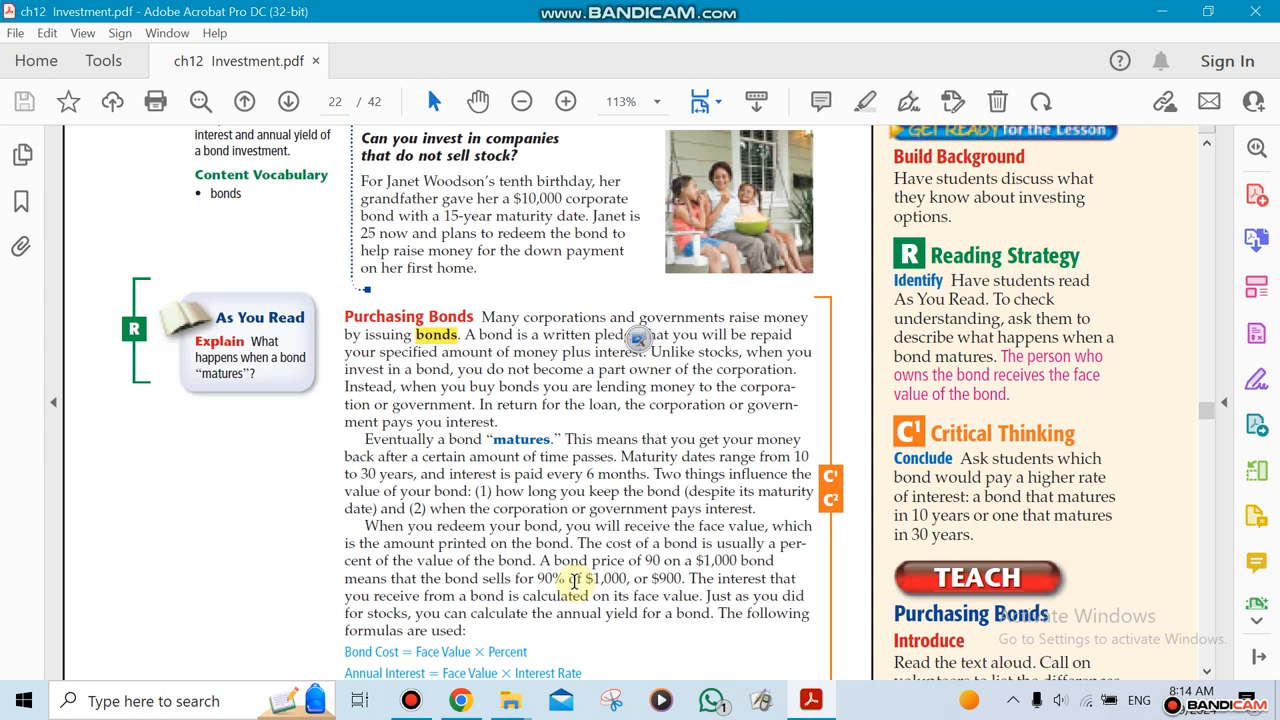
scroll(down, 3)
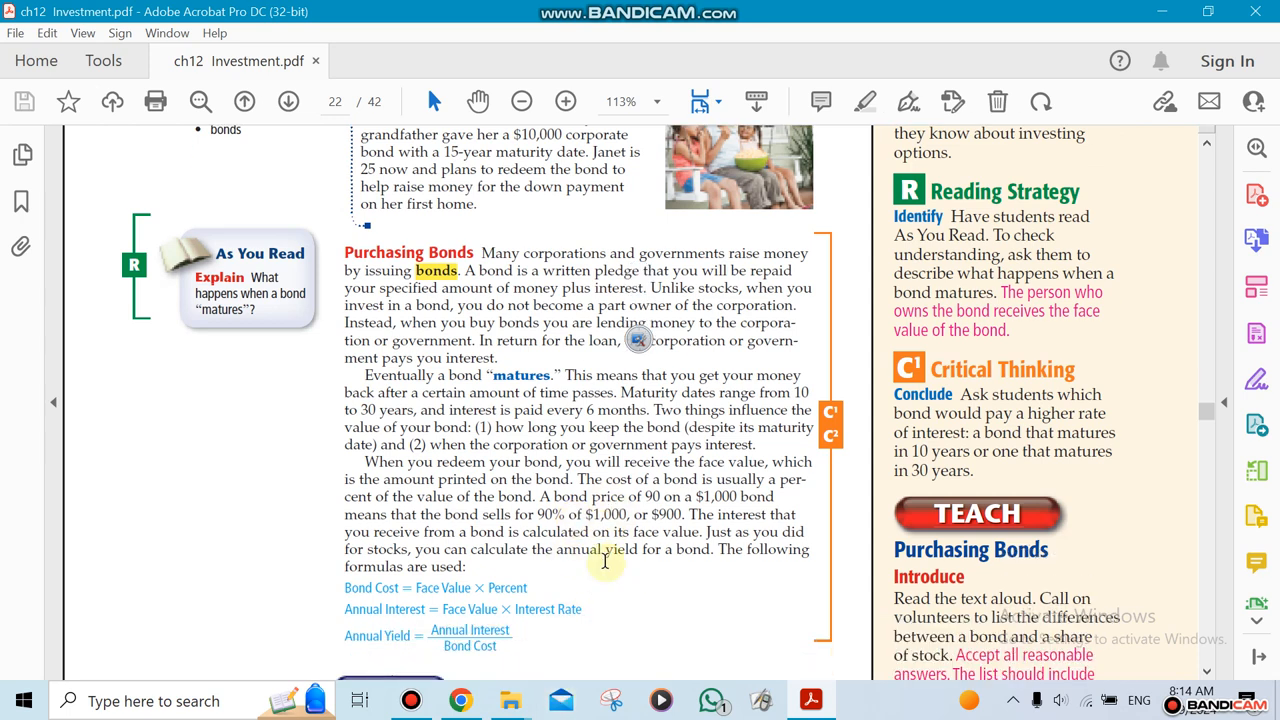
scroll(down, 3)
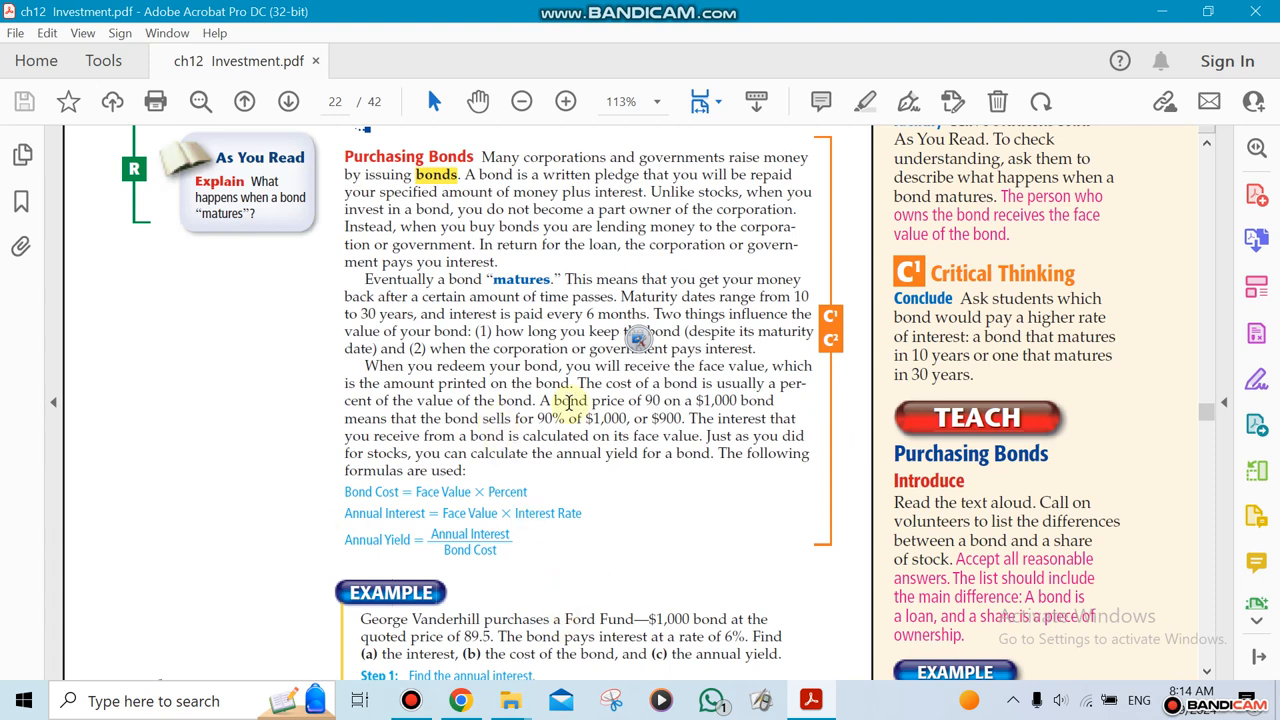
mouse_move(598, 573)
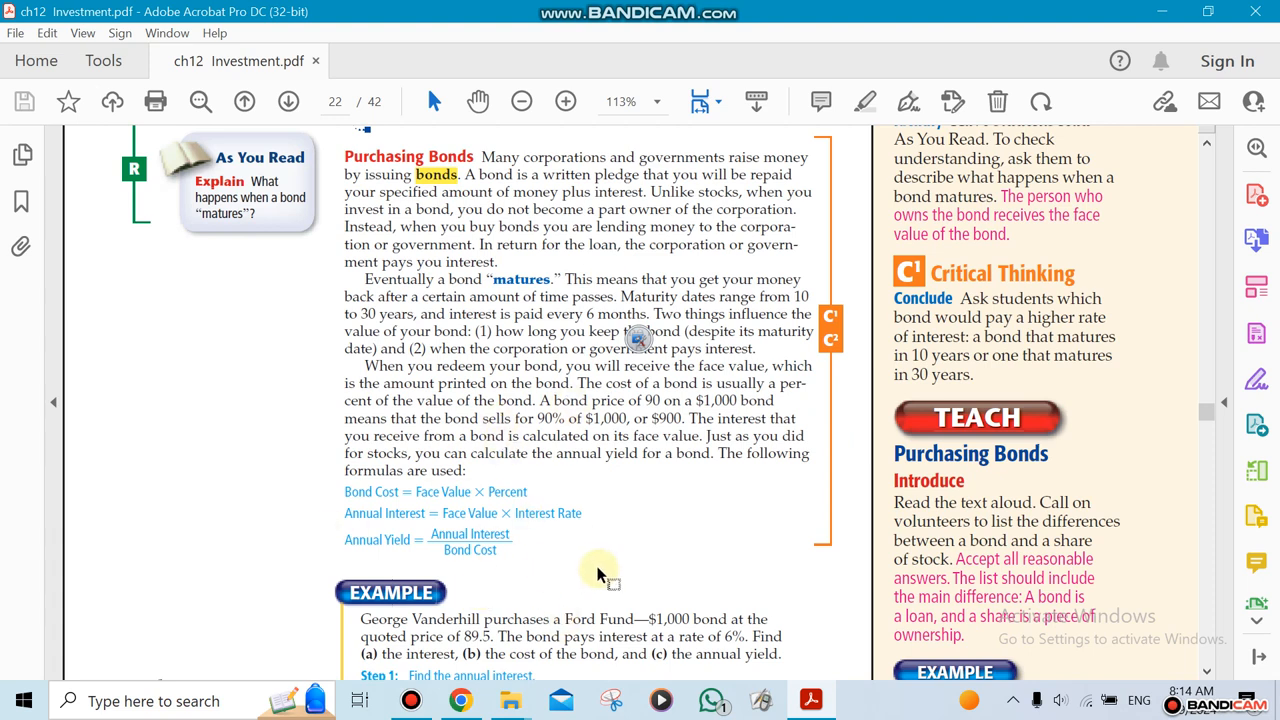
mouse_move(395, 497)
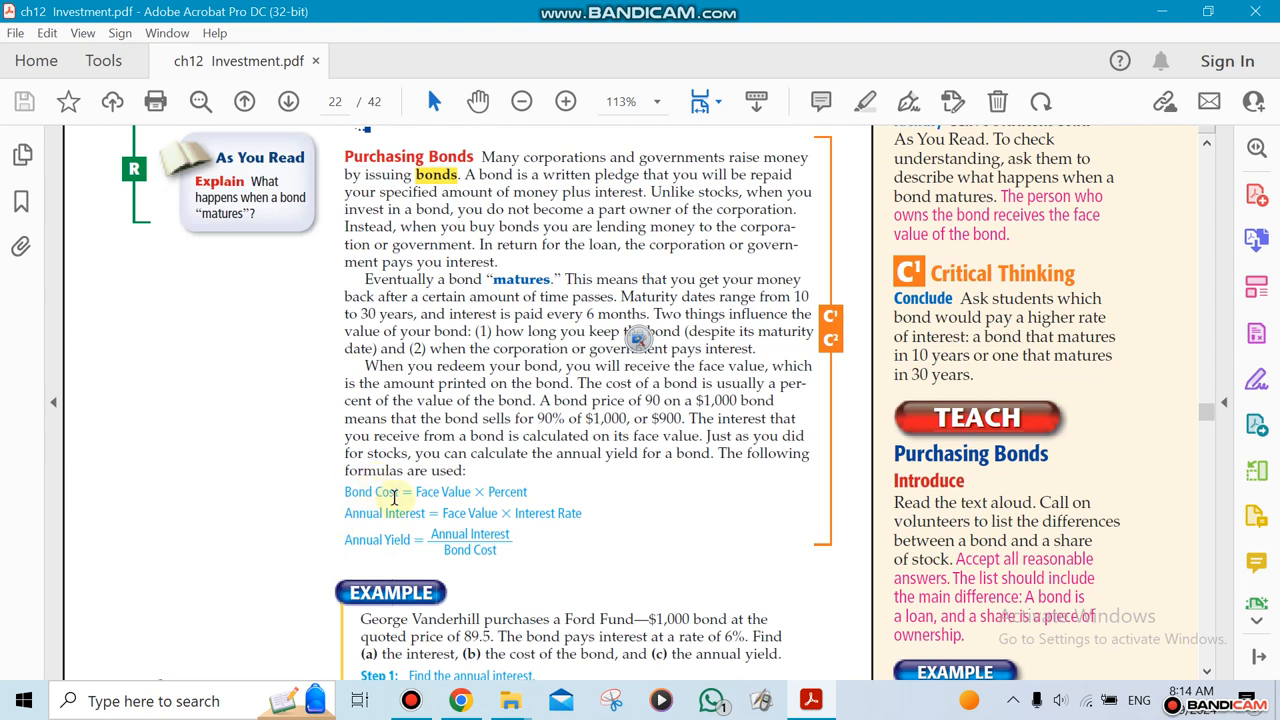
mouse_move(484, 491)
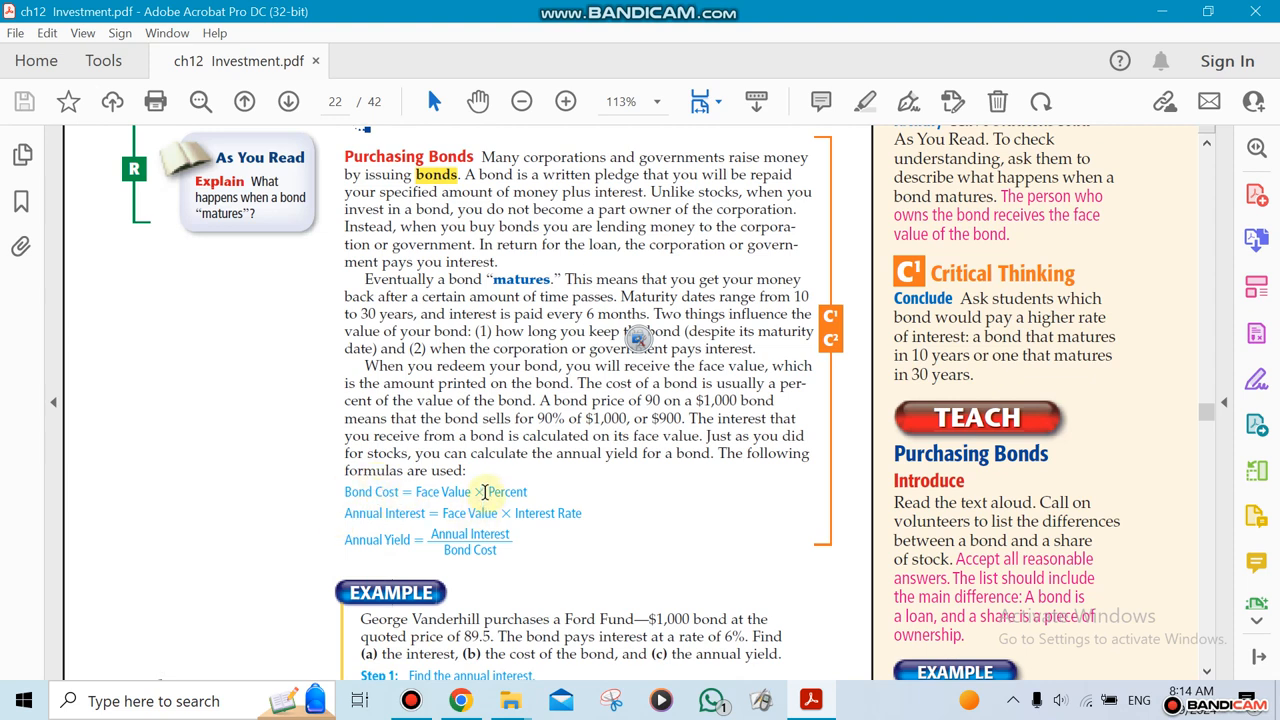
mouse_move(565, 575)
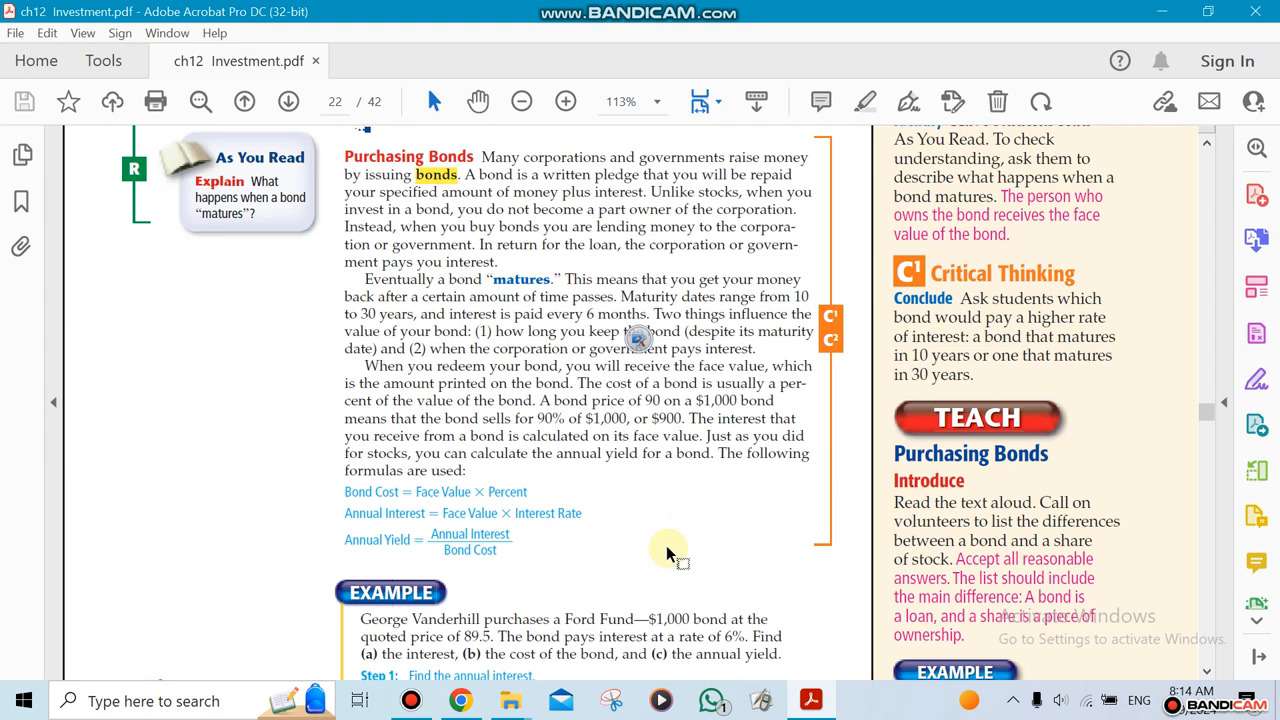
mouse_move(648, 568)
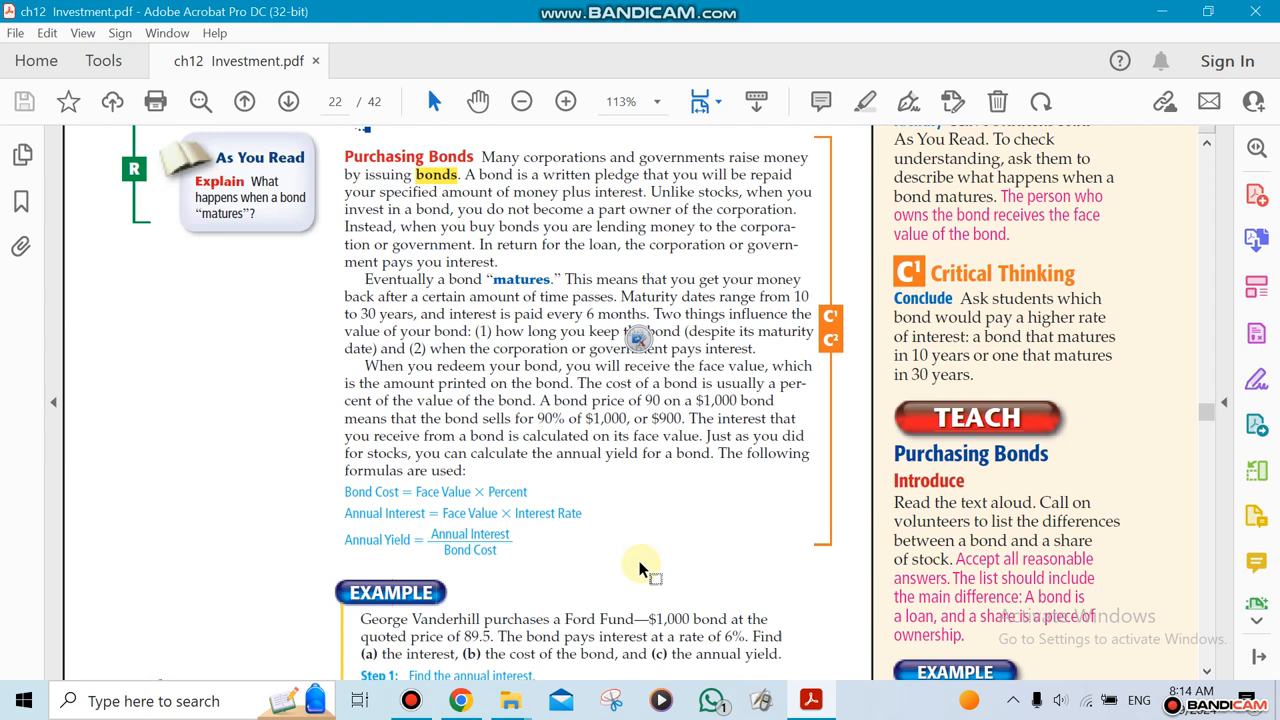
mouse_move(585, 528)
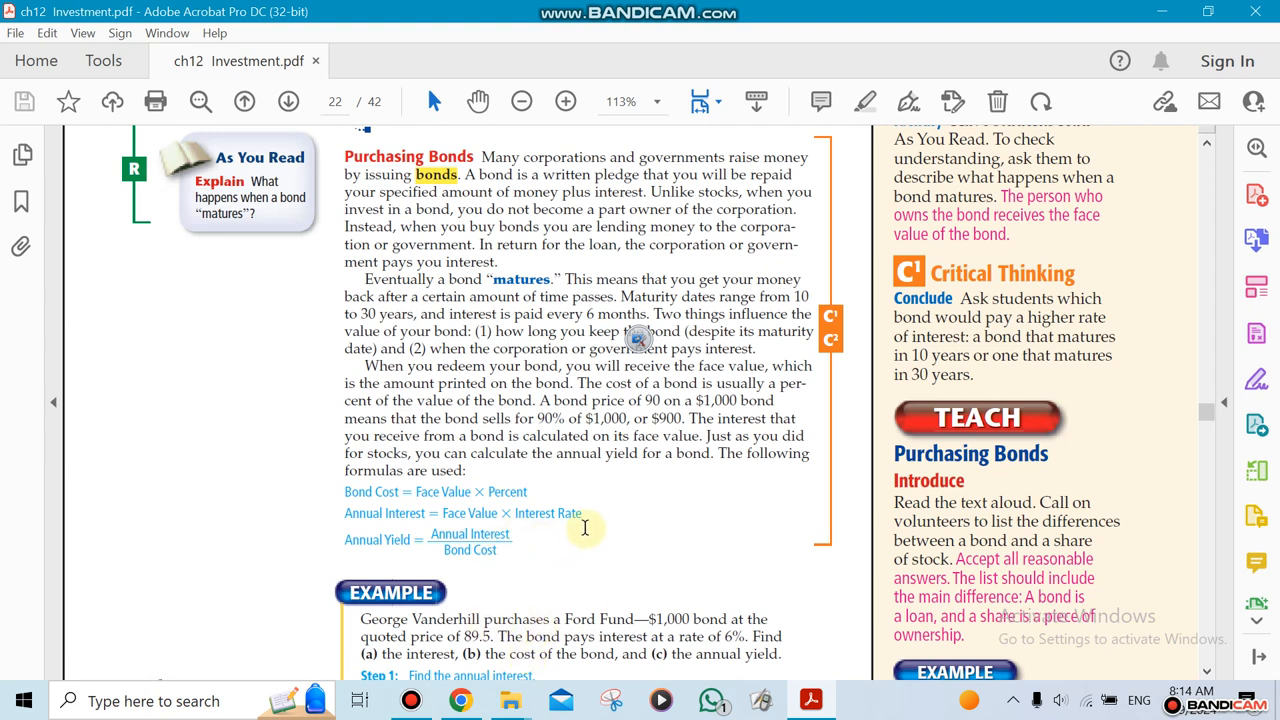
mouse_move(587, 565)
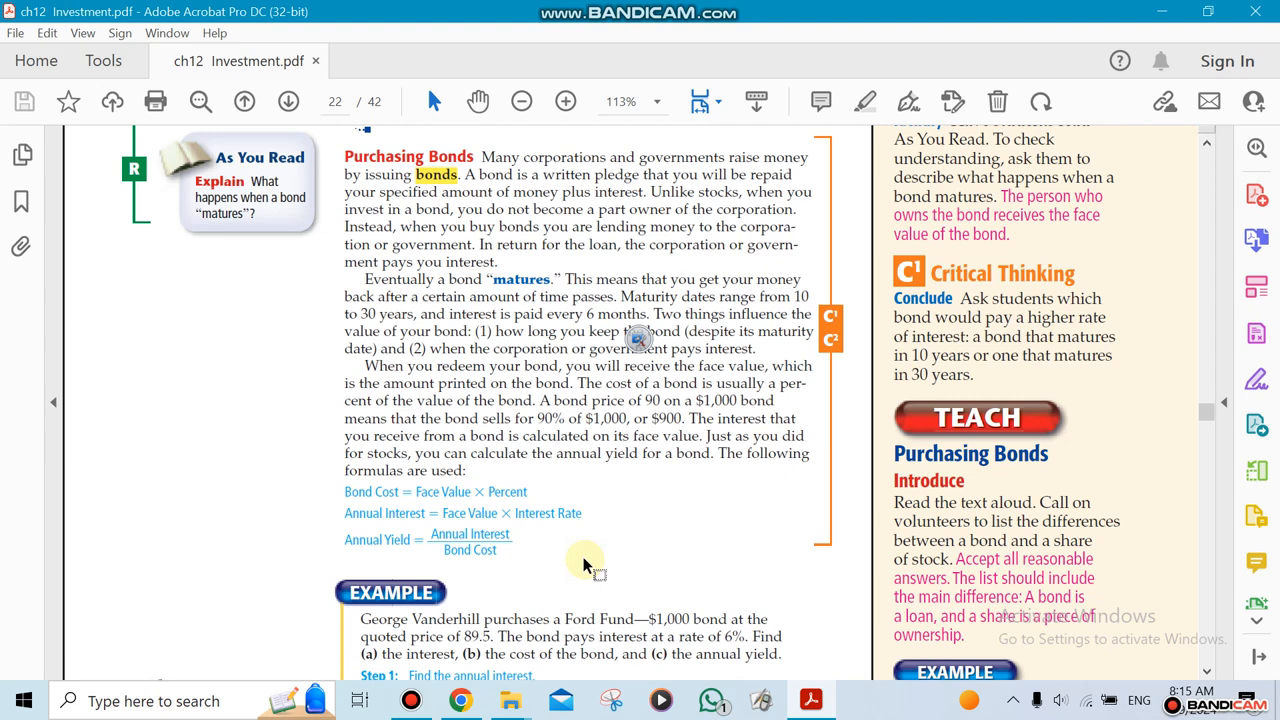
scroll(down, 3)
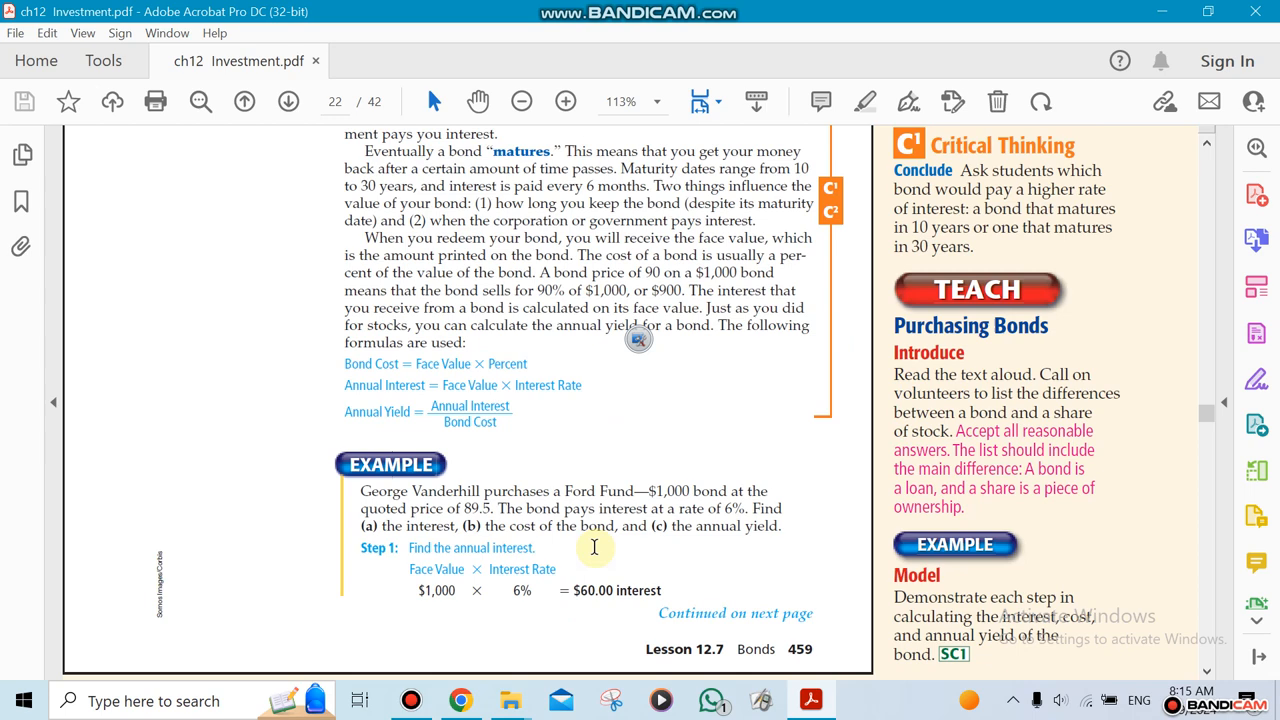
scroll(down, 3)
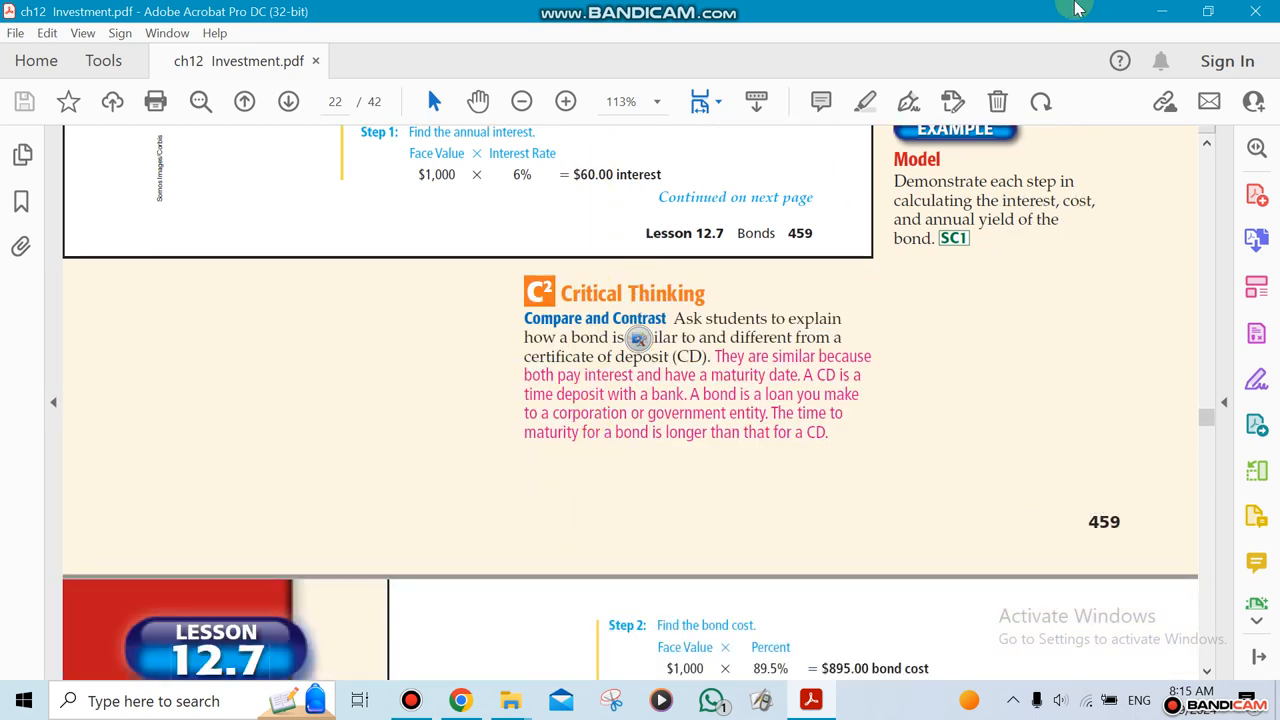
scroll(down, 3)
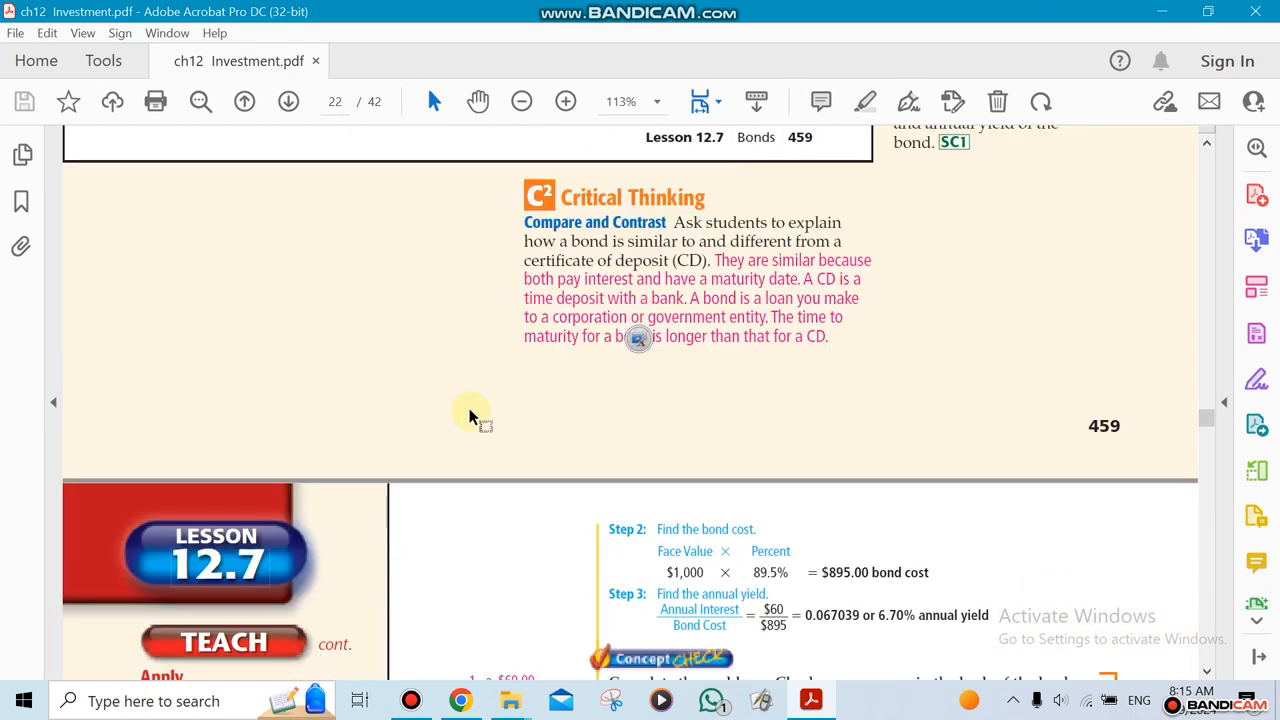
scroll(down, 3)
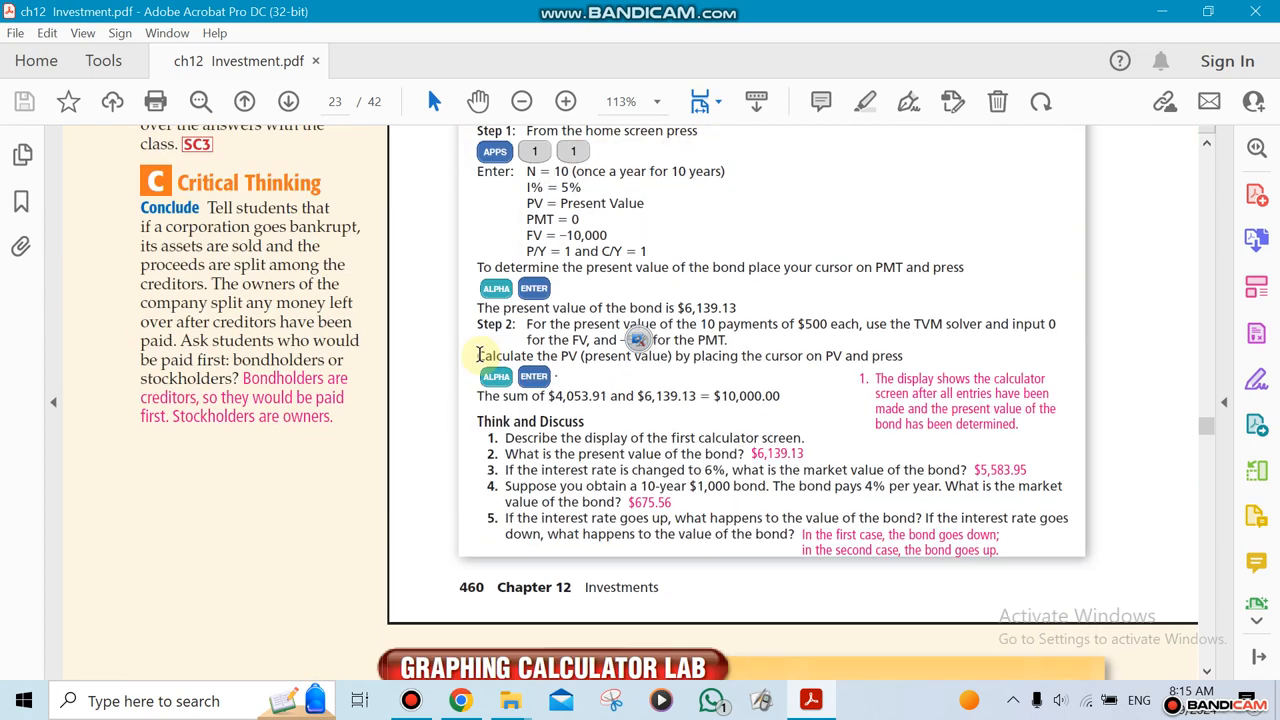
scroll(down, 3)
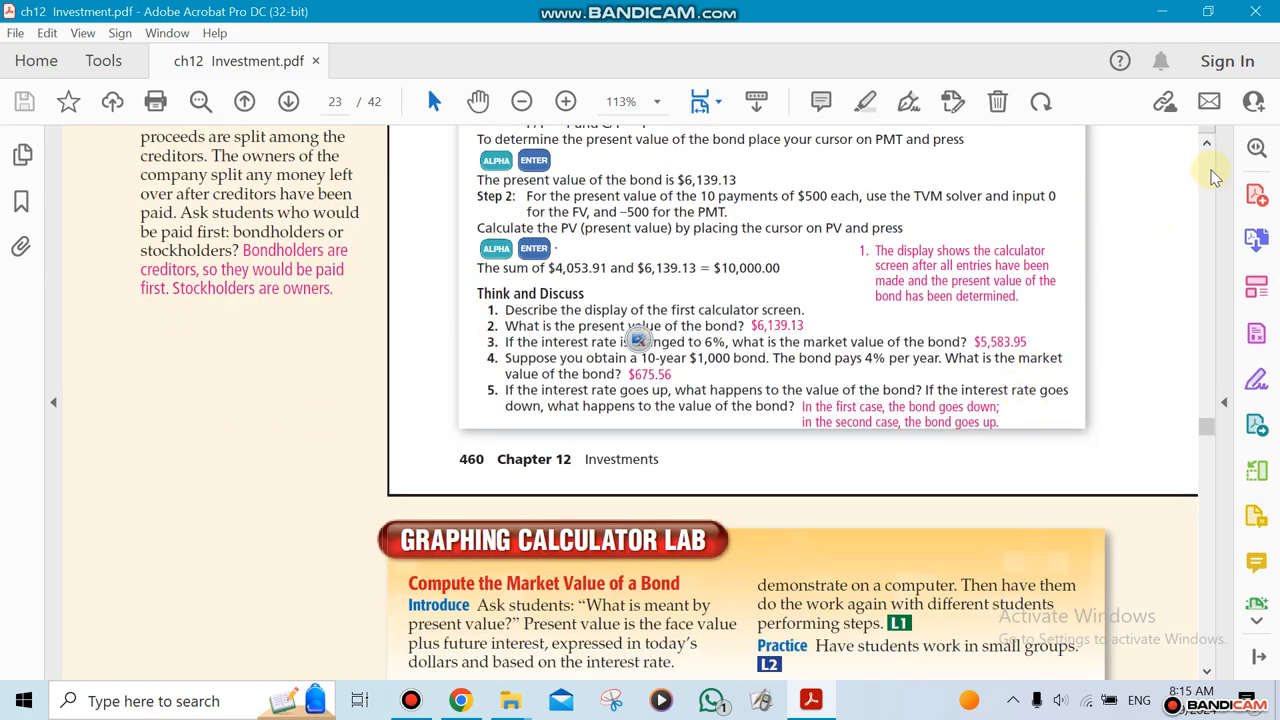
scroll(down, 3)
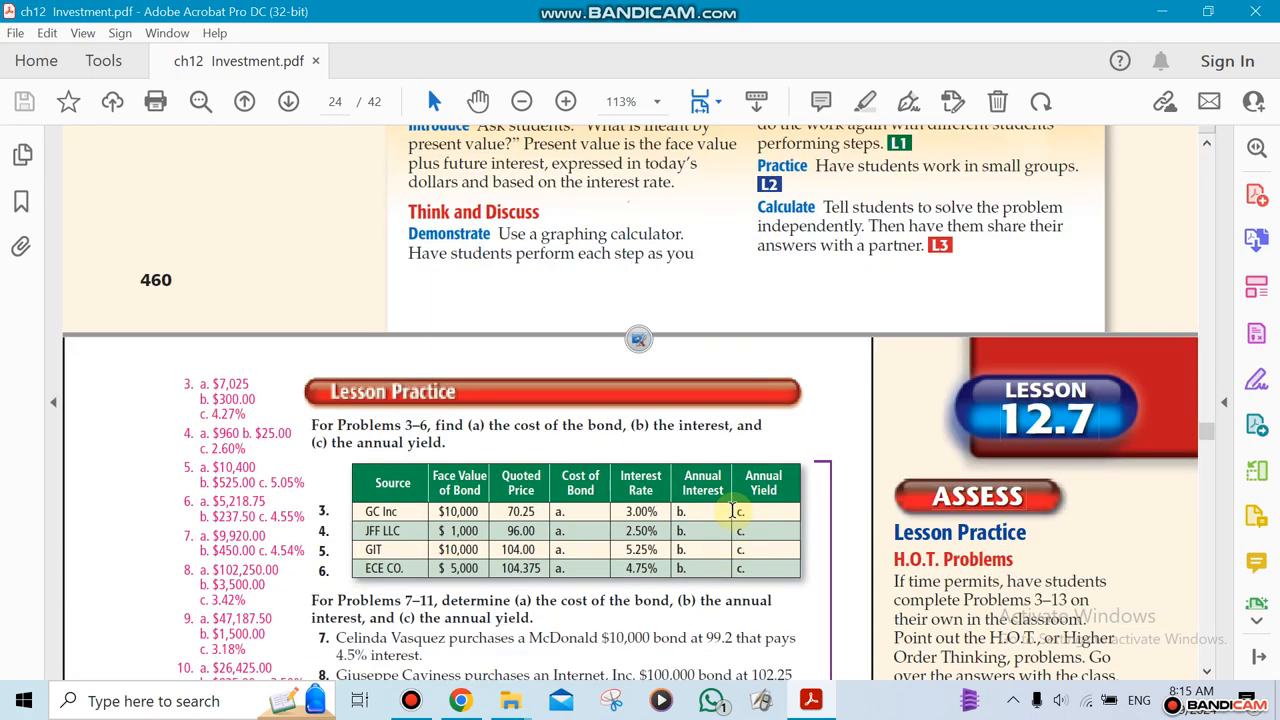
scroll(down, 3)
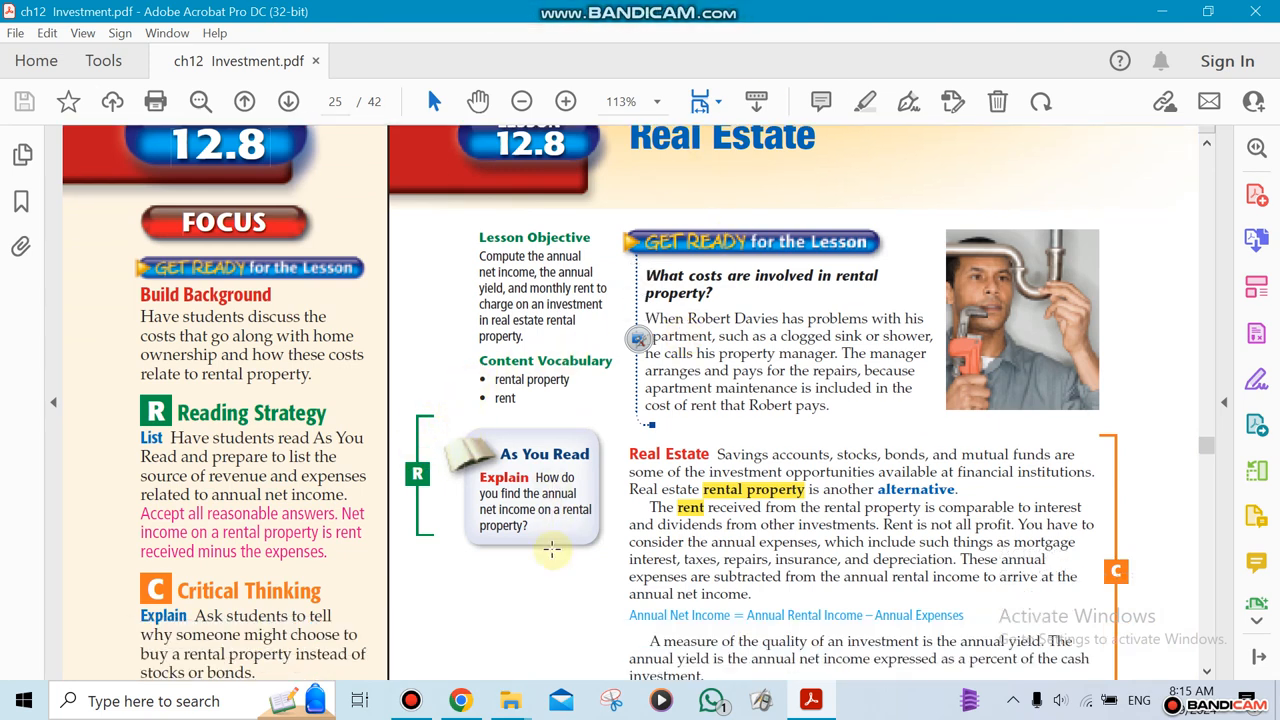
scroll(down, 3)
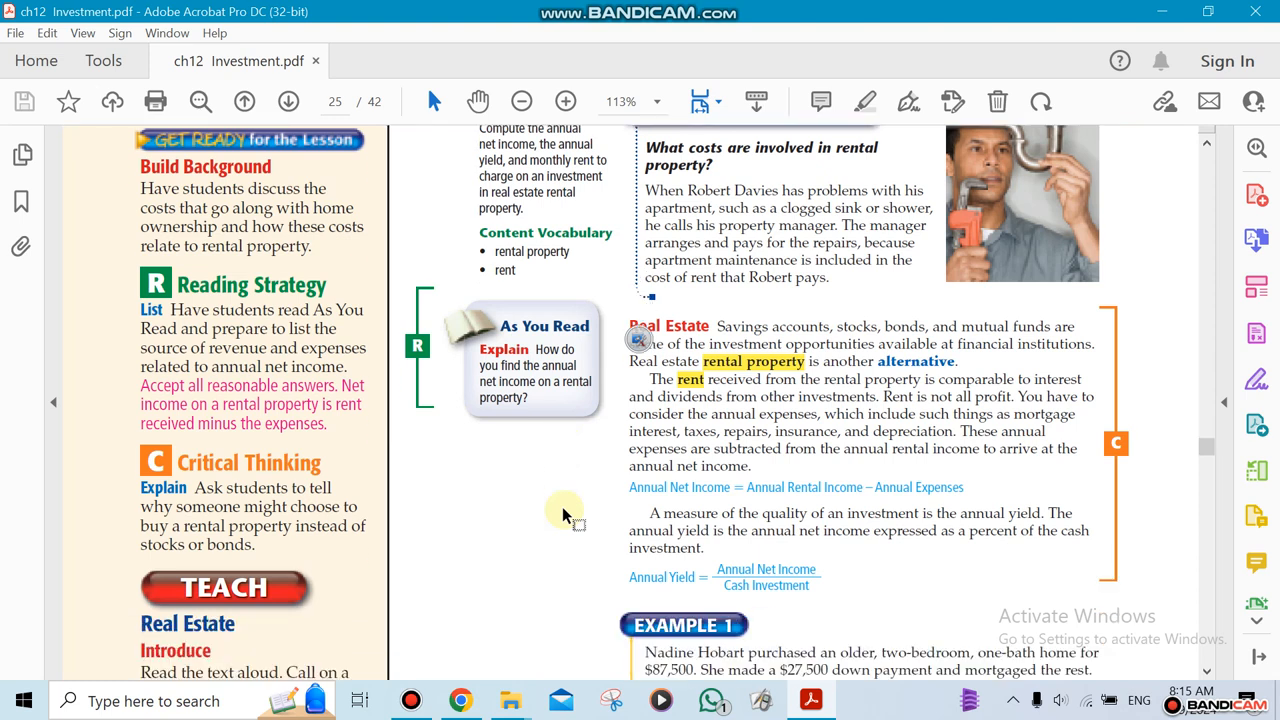
mouse_move(528, 575)
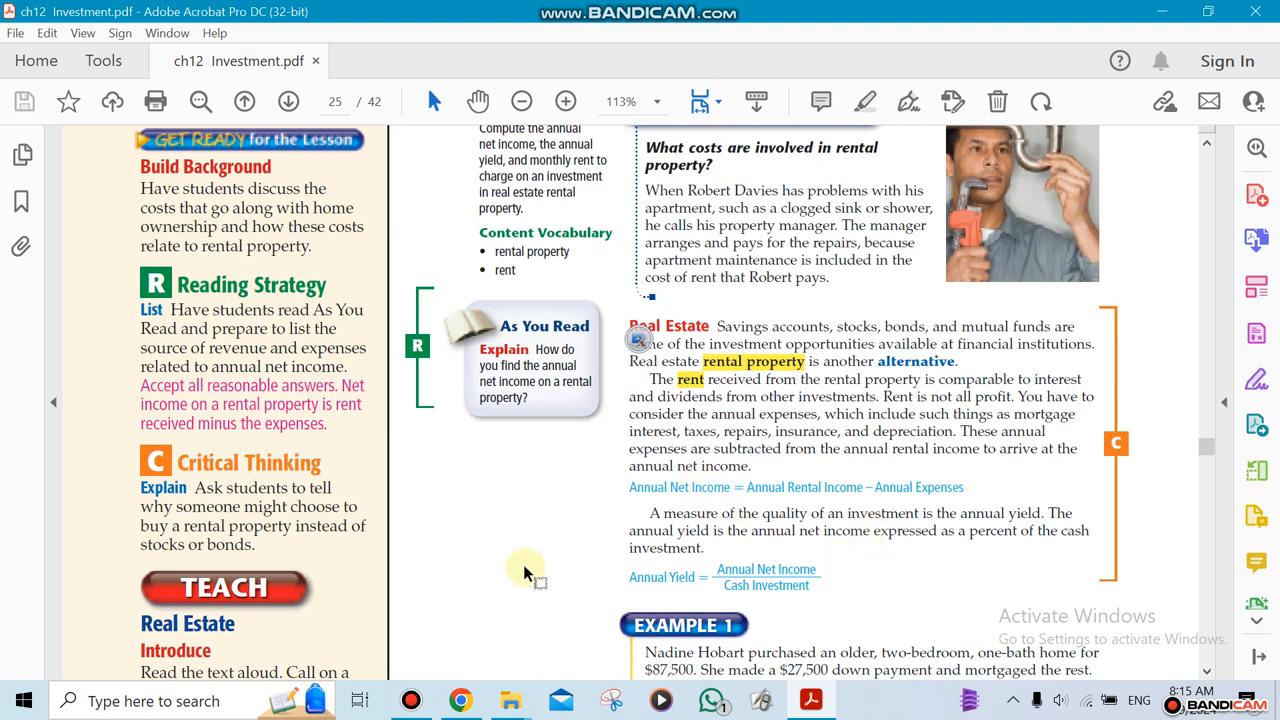
scroll(down, 3)
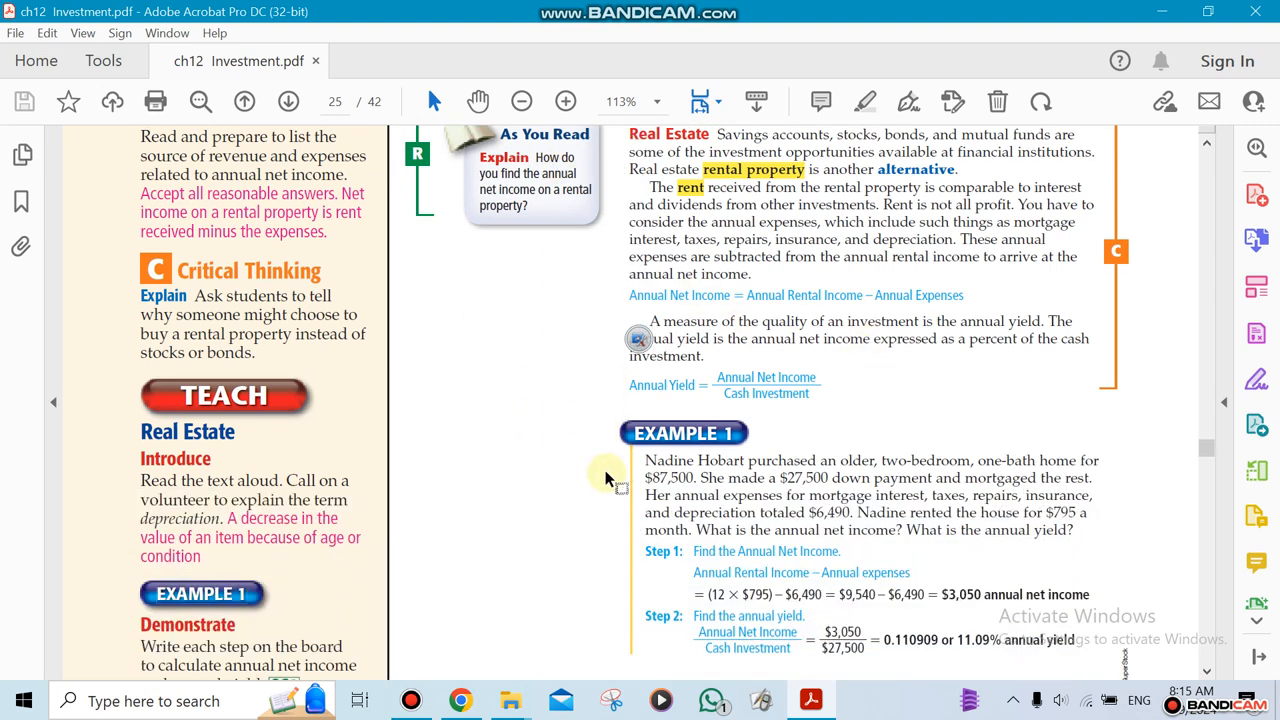
scroll(down, 3)
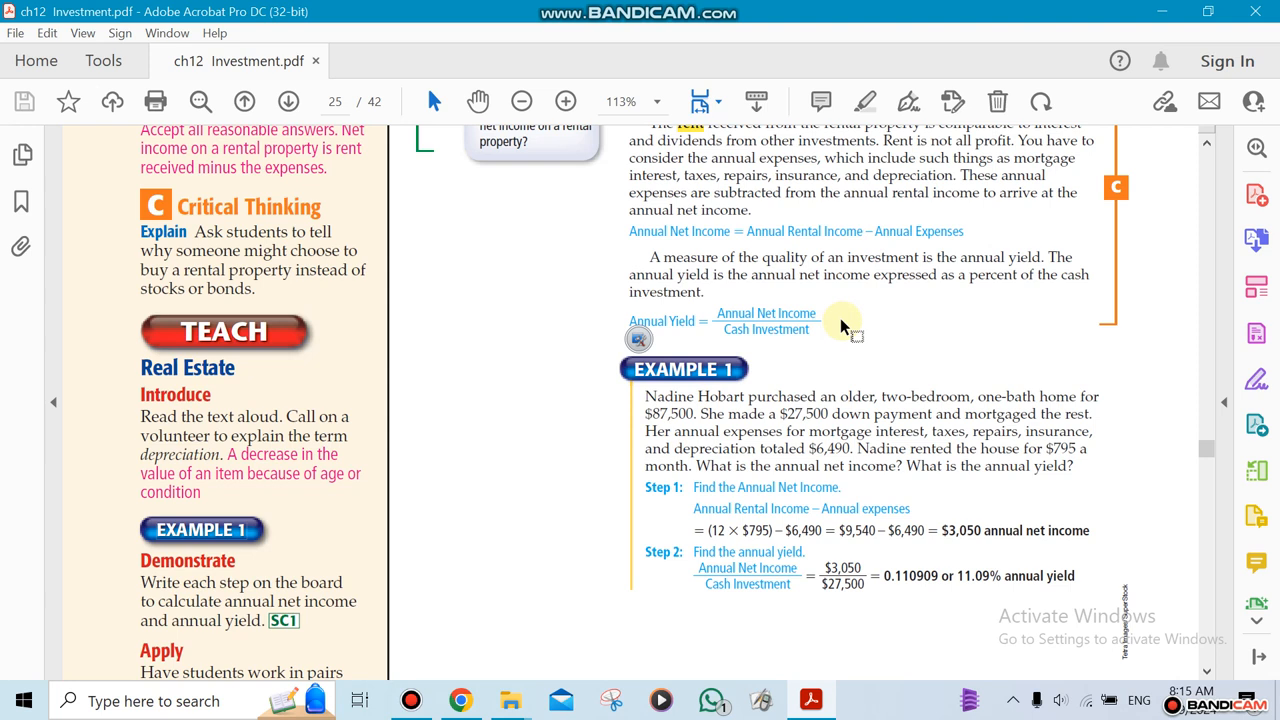
mouse_move(807, 339)
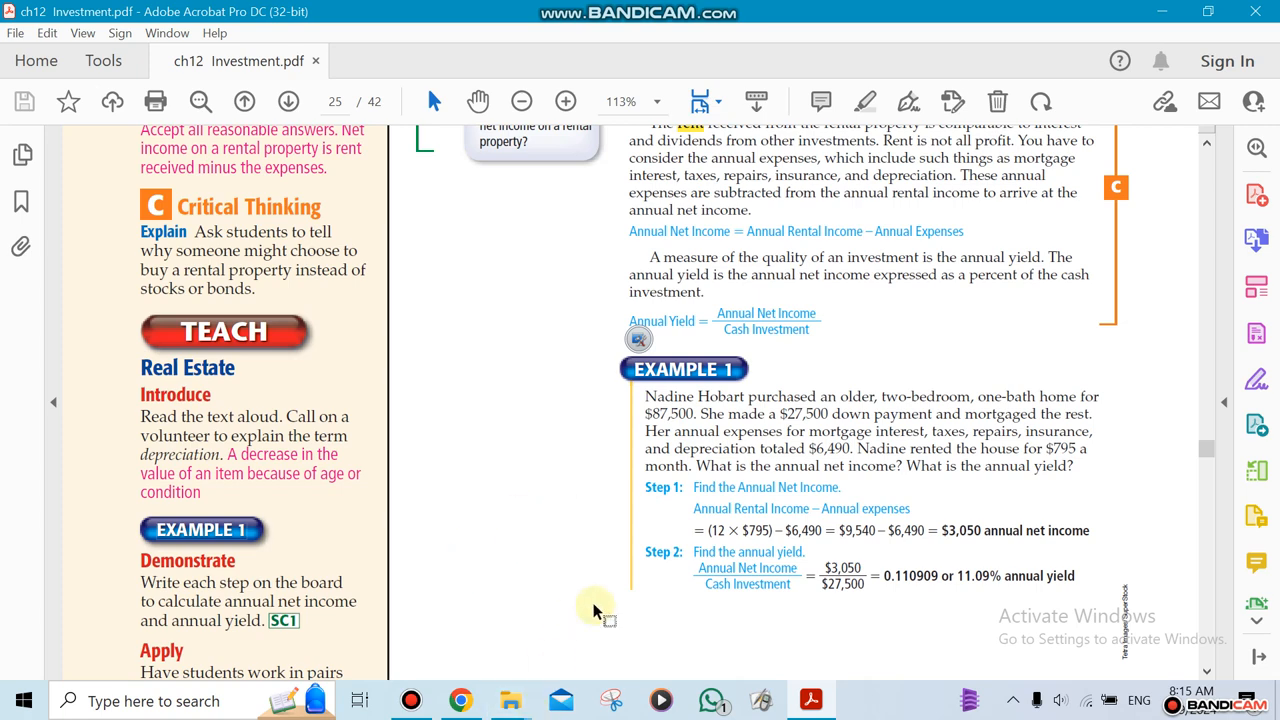
scroll(down, 3)
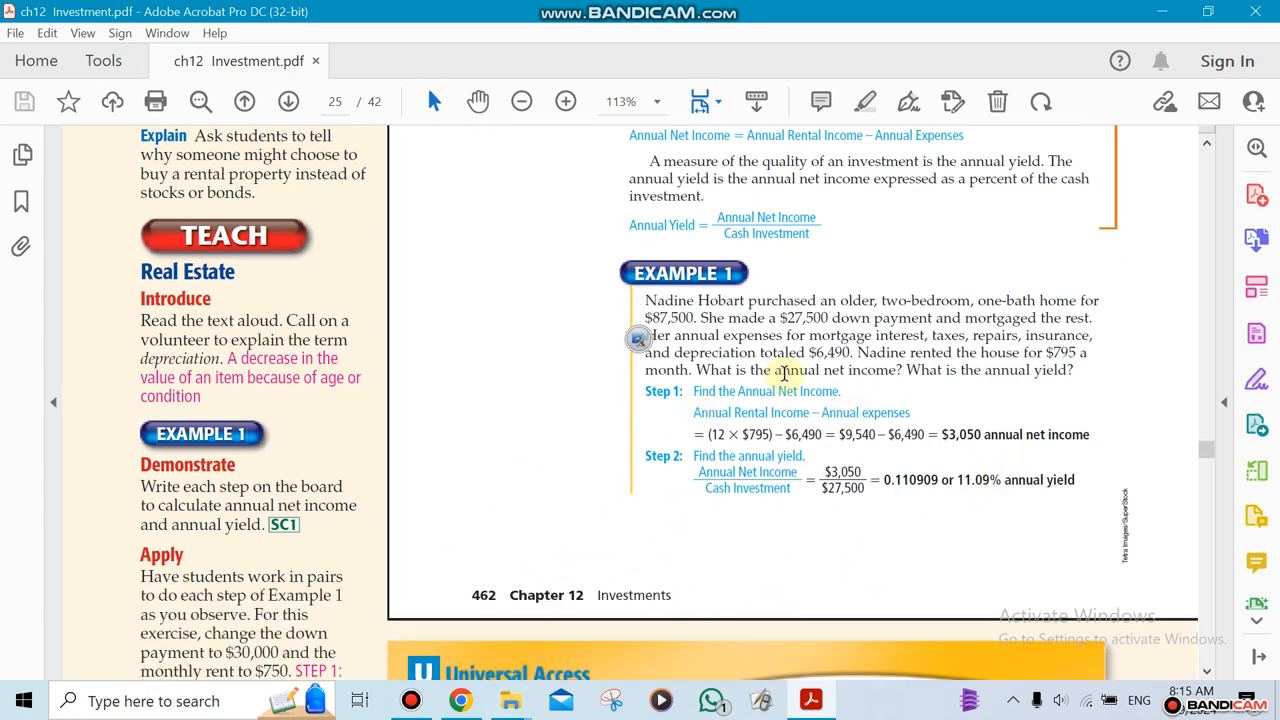
mouse_move(780, 600)
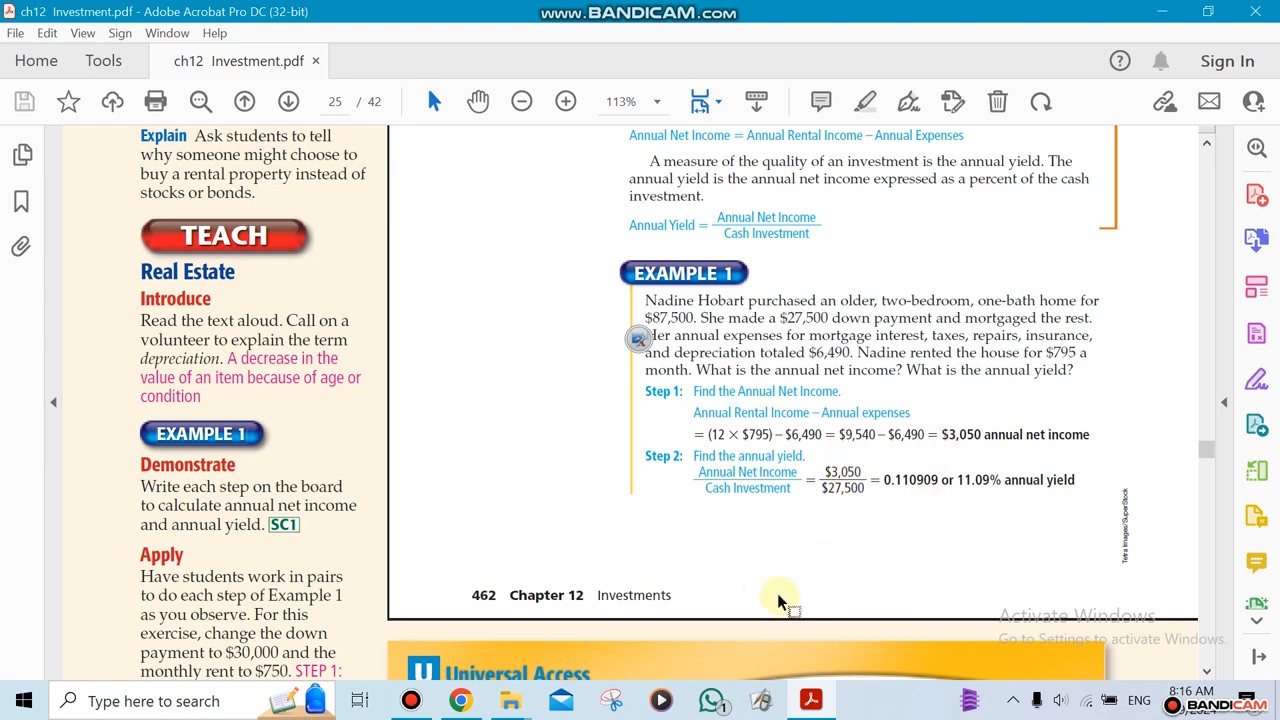
mouse_move(775, 555)
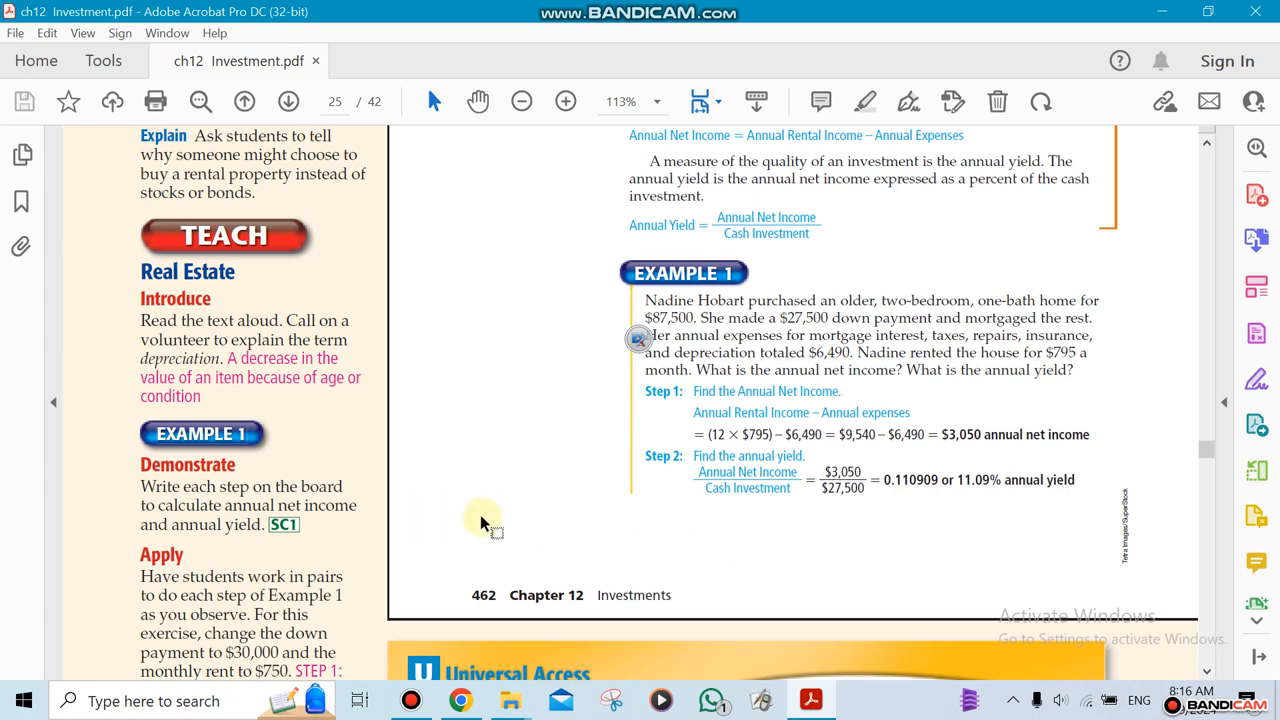
scroll(down, 3)
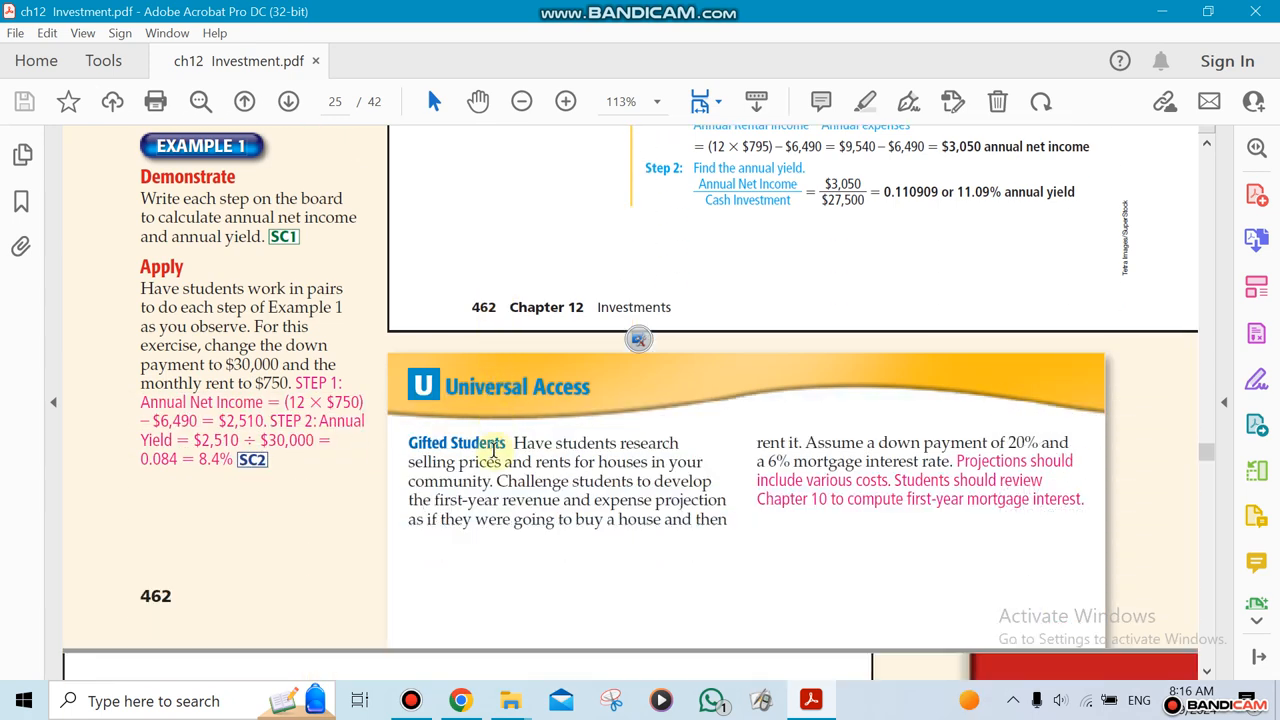
scroll(down, 3)
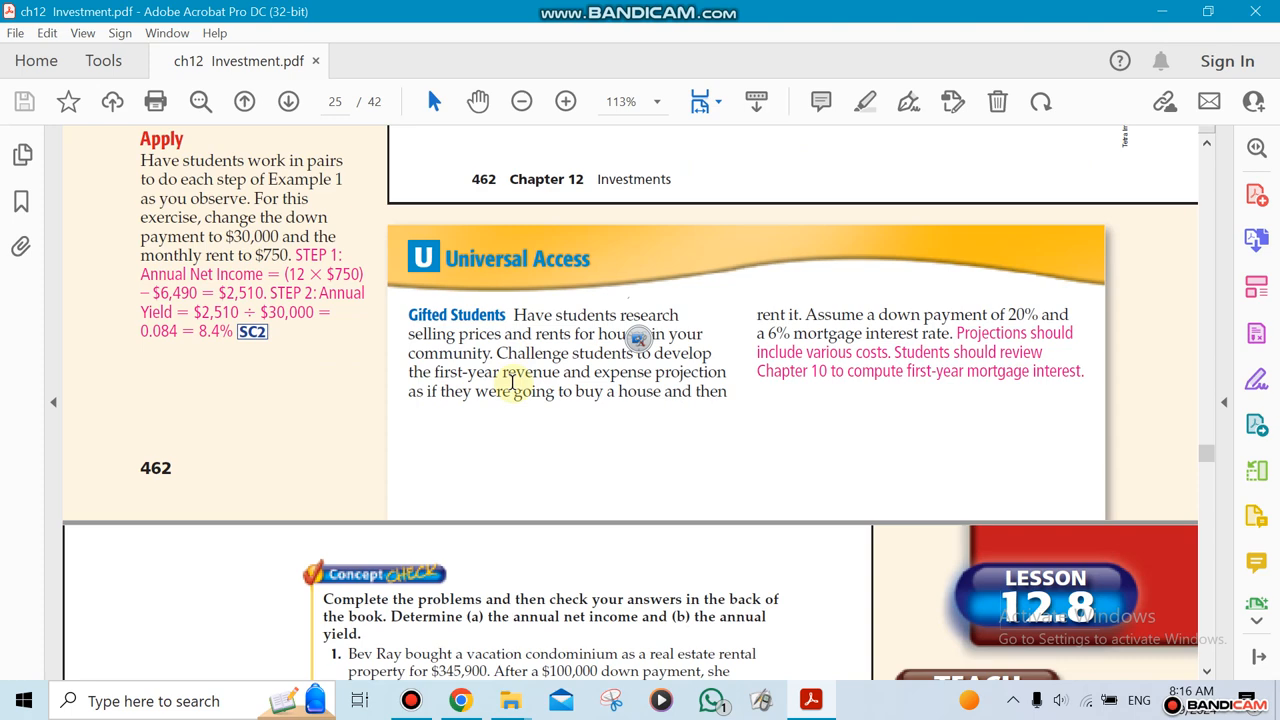
scroll(down, 3)
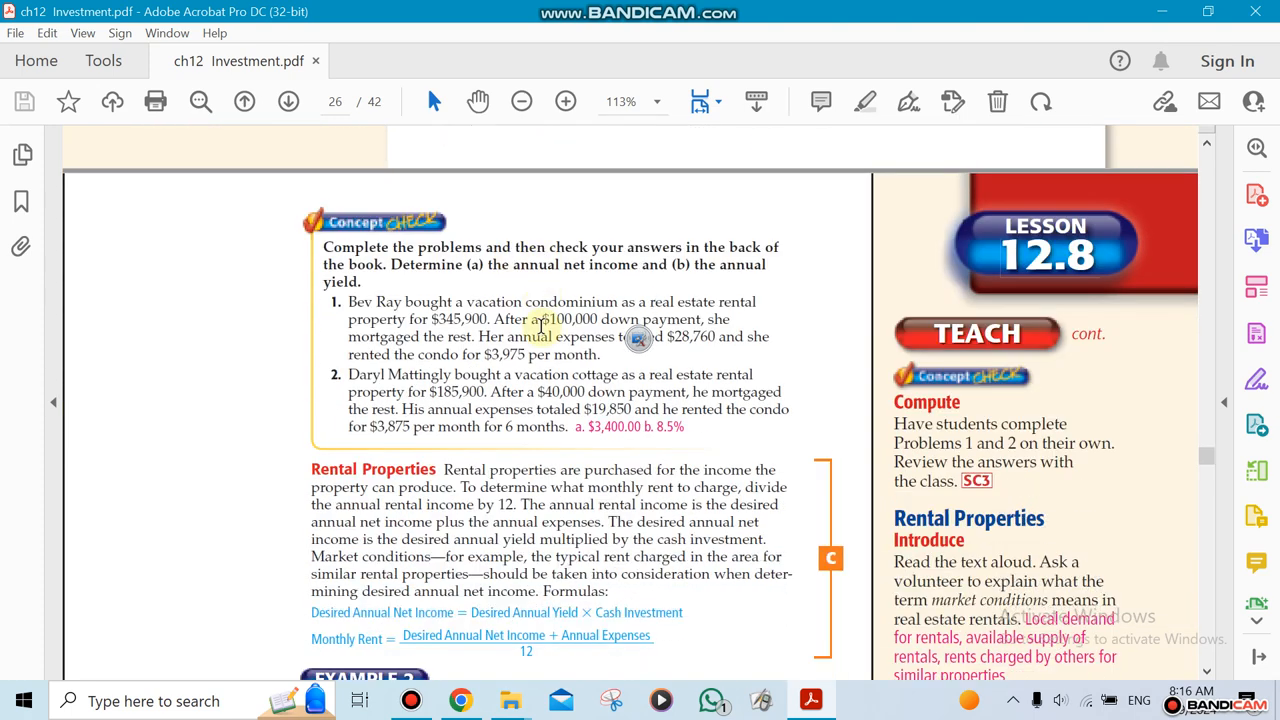
scroll(down, 3)
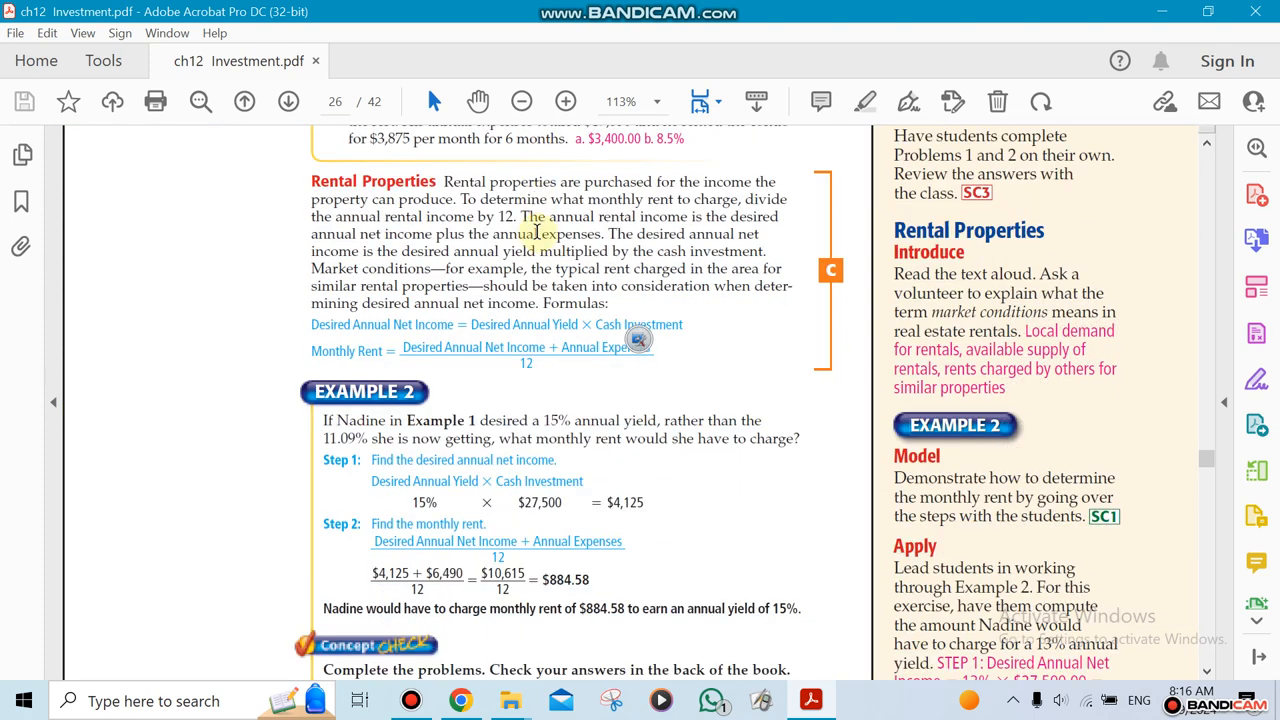
scroll(down, 3)
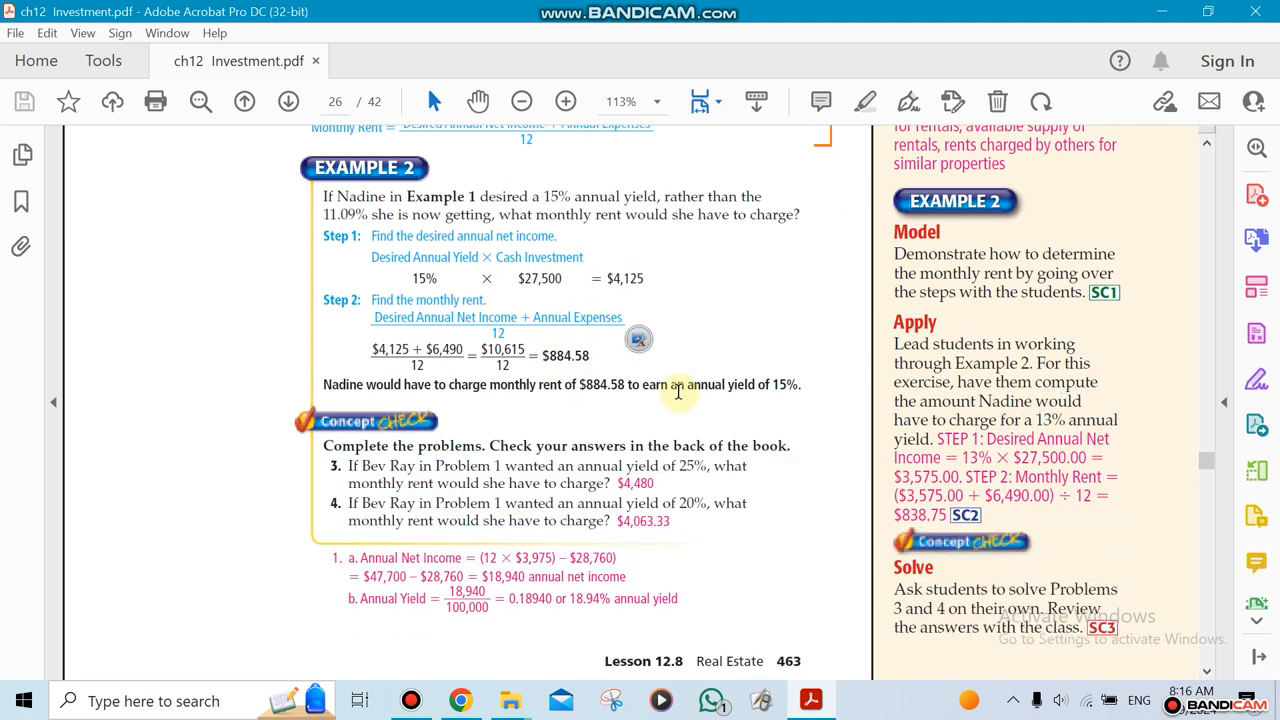
scroll(down, 3)
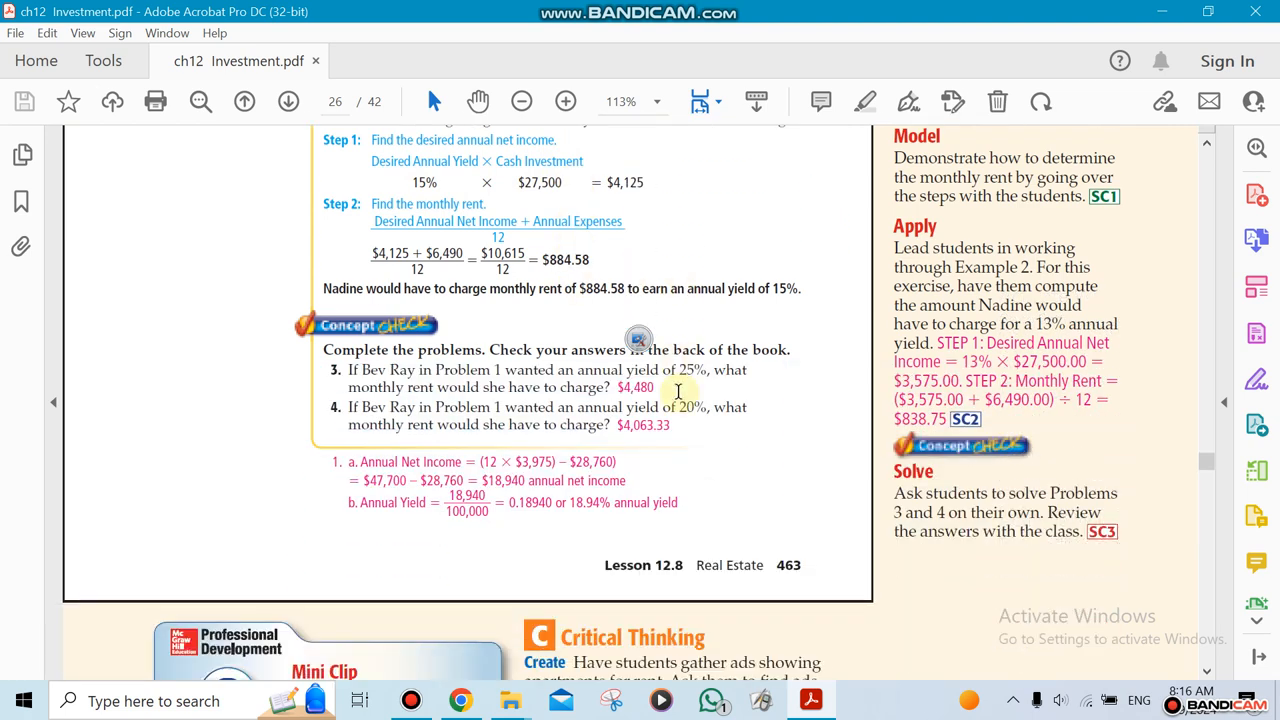